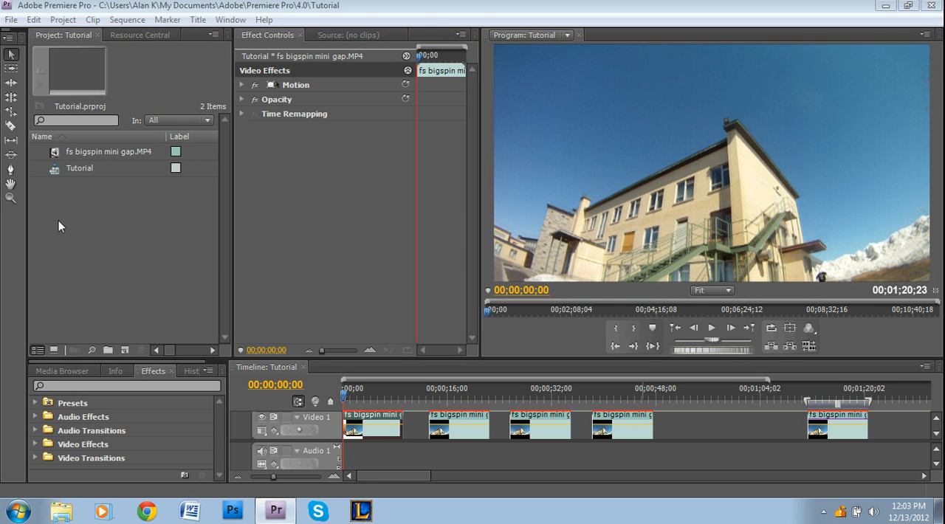
mouse_move(136, 479)
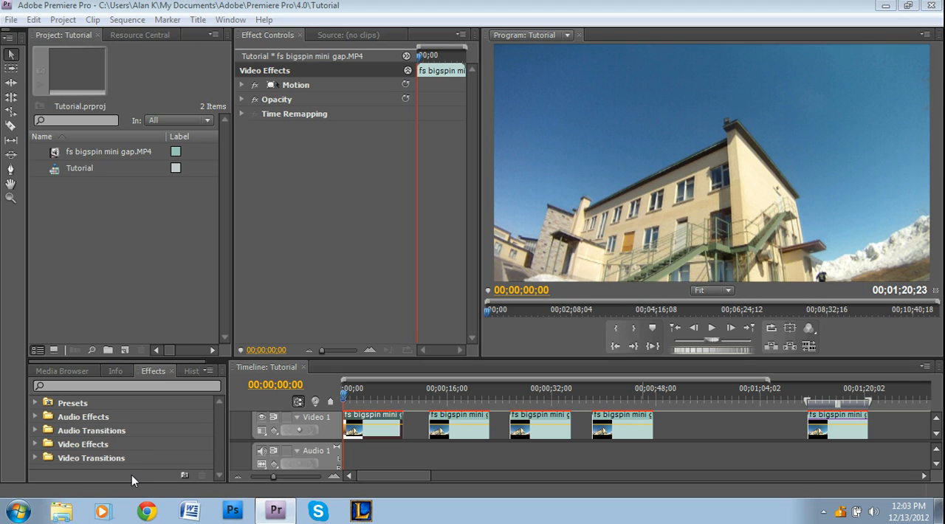
mouse_move(177, 325)
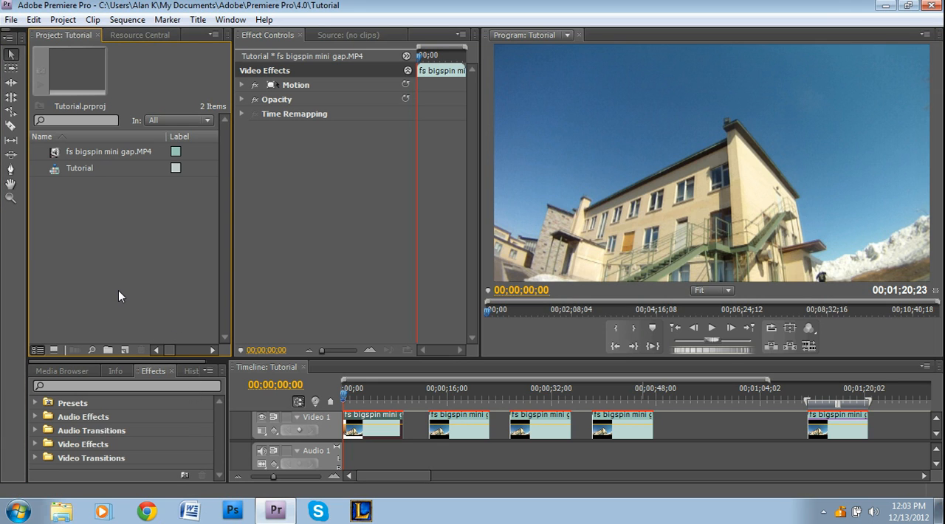
mouse_move(407, 169)
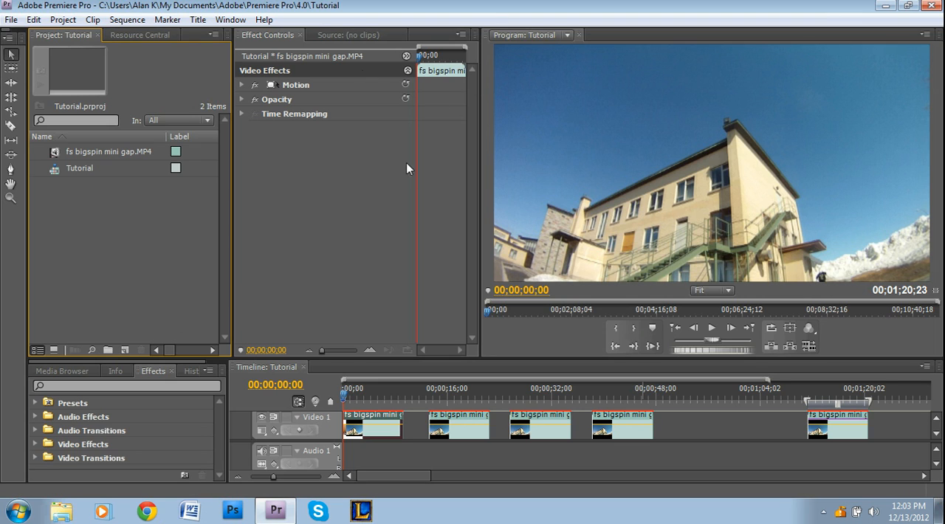
mouse_move(865, 118)
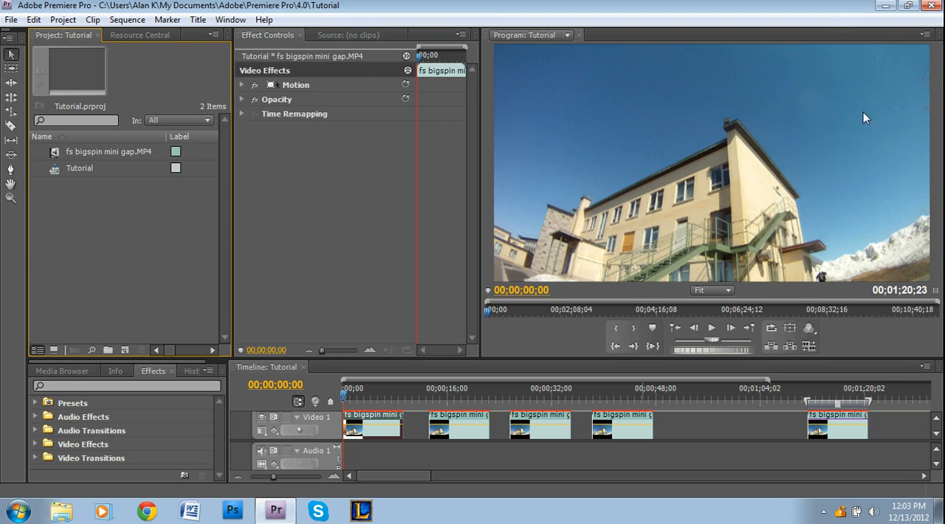
Apply the Arithmetic effect to the first skateboard clip and expose its Xor operator and color values.
click(375, 398)
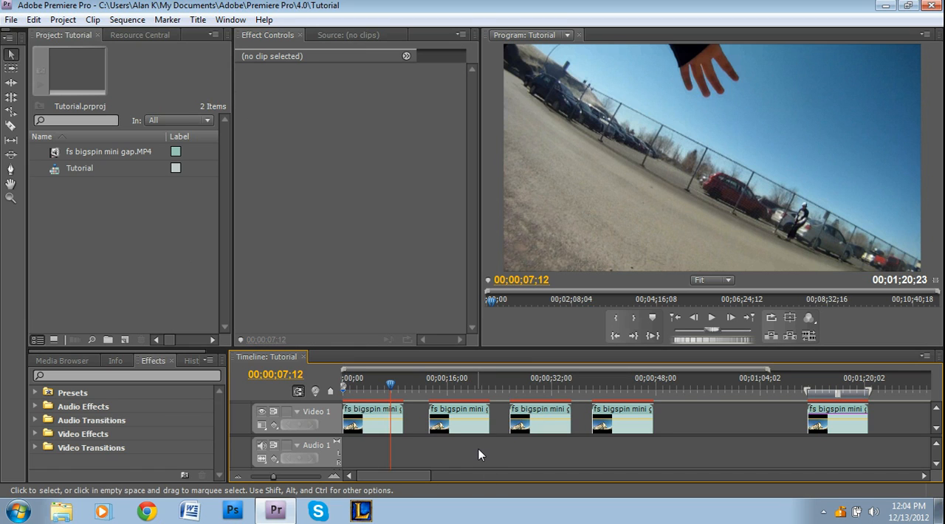
mouse_move(564, 451)
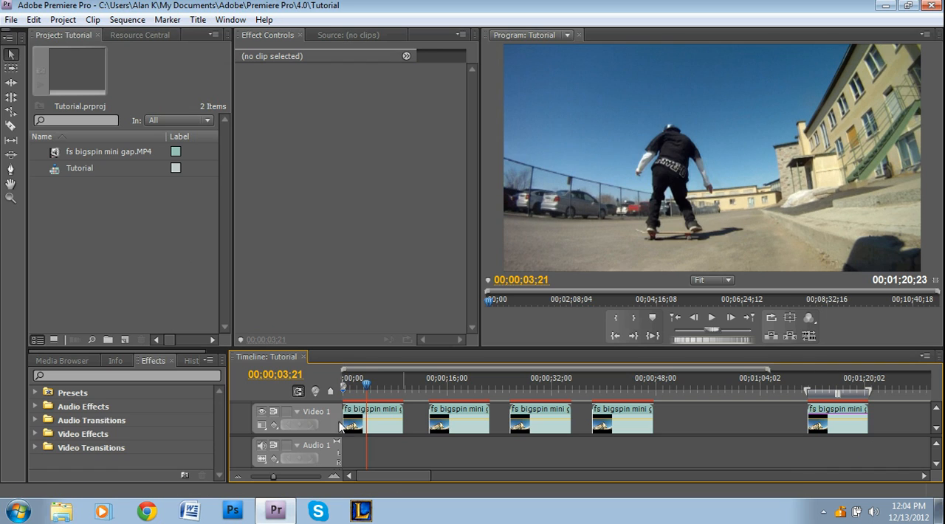
click(373, 420)
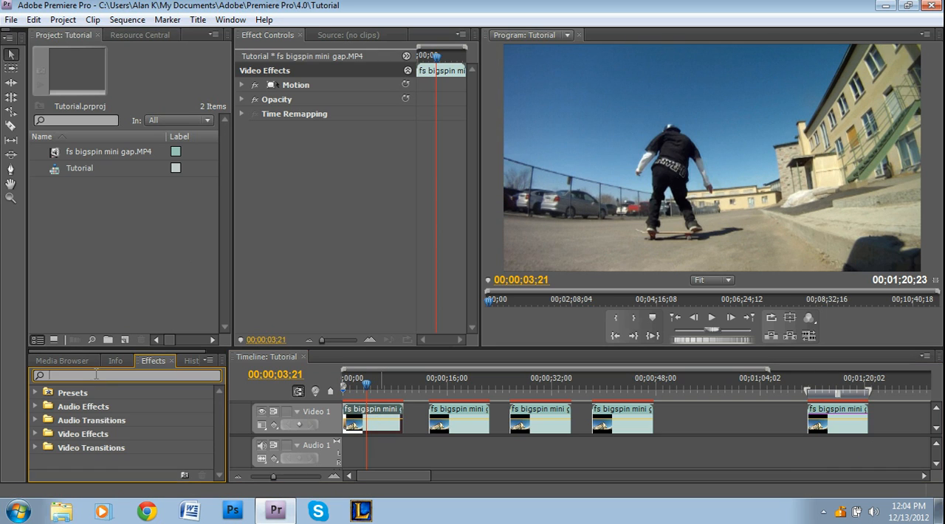
text(arith)
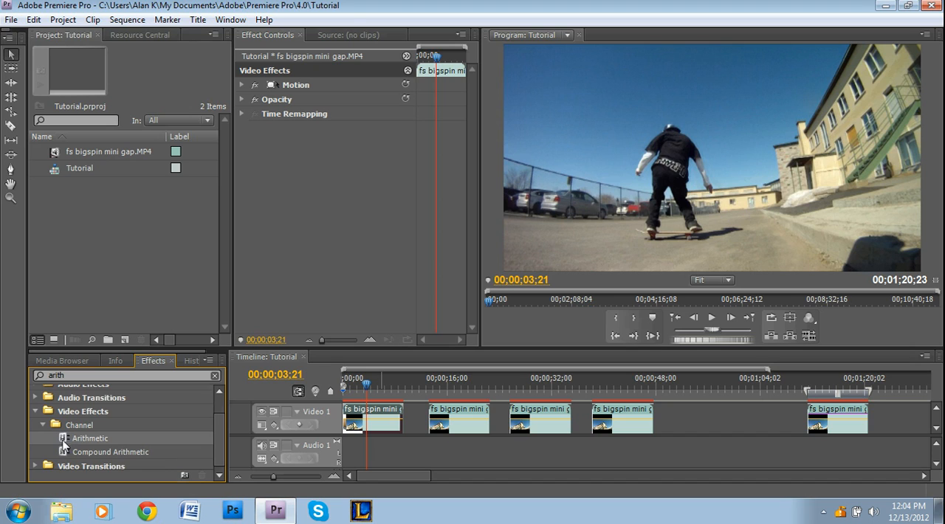
drag(88, 437, 355, 420)
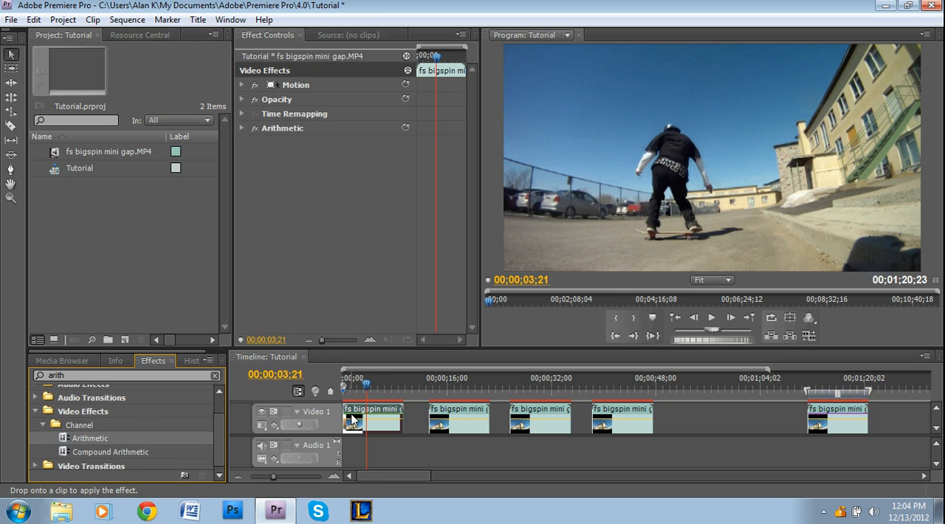
mouse_move(638, 154)
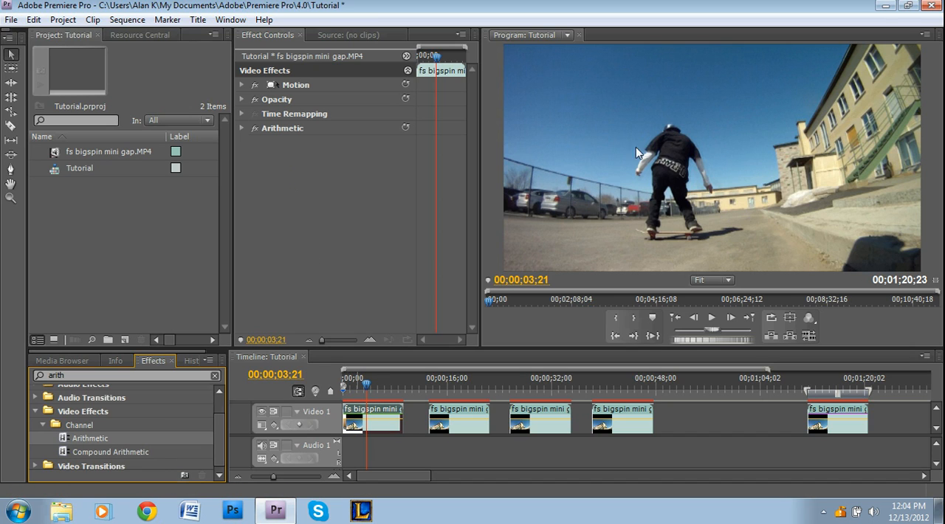
click(242, 127)
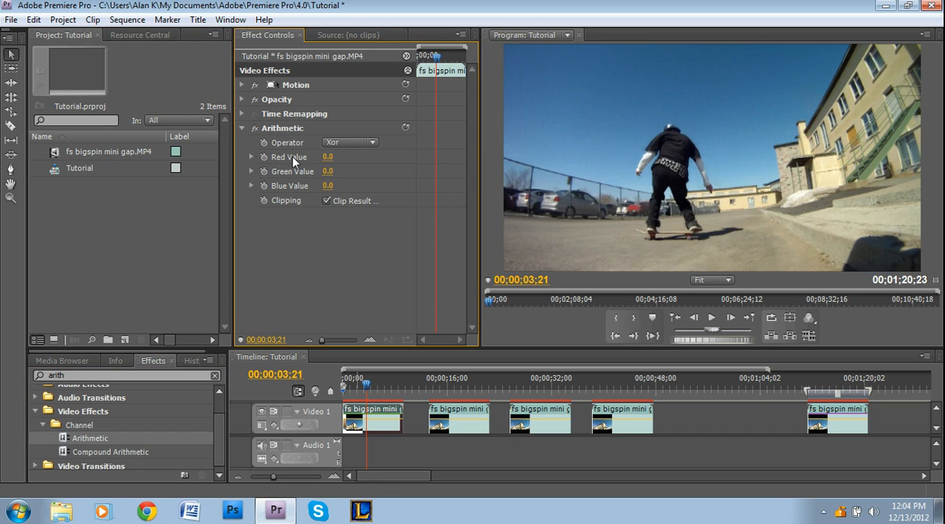
mouse_move(321, 162)
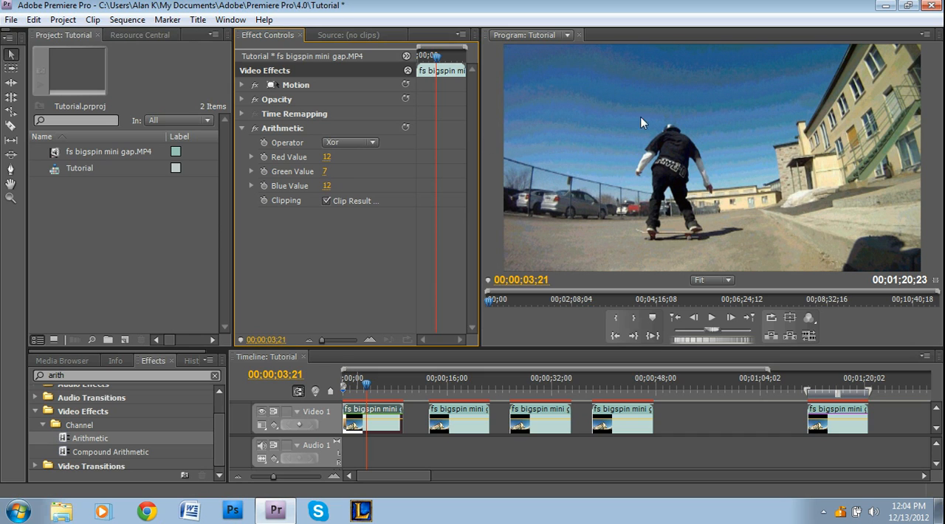
mouse_move(728, 95)
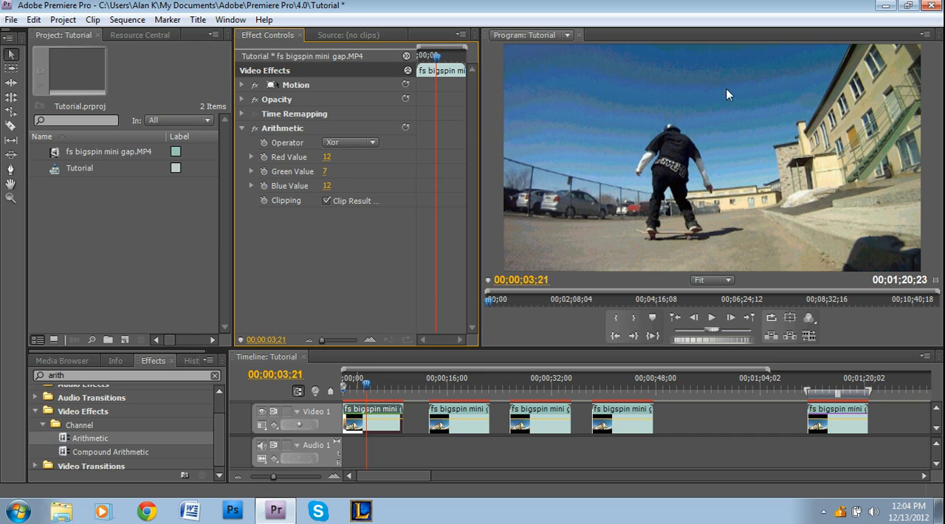
mouse_move(762, 125)
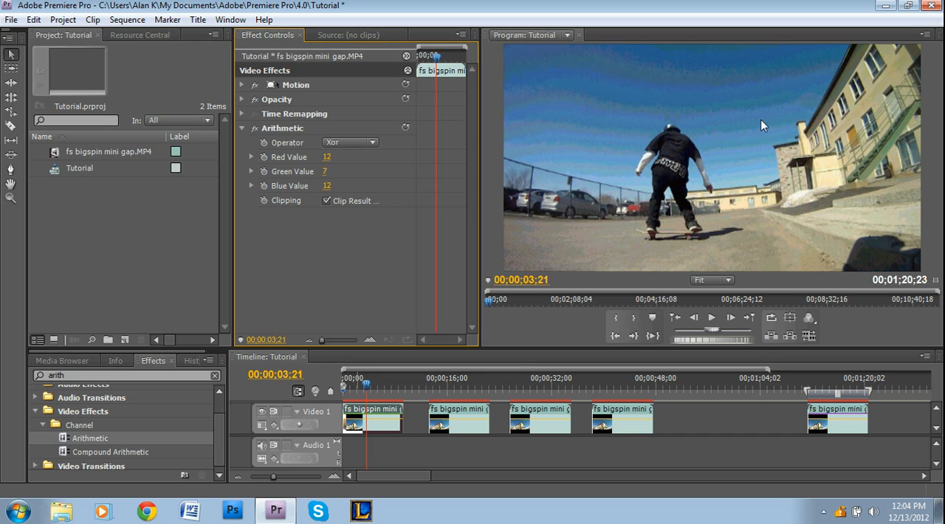
mouse_move(245, 130)
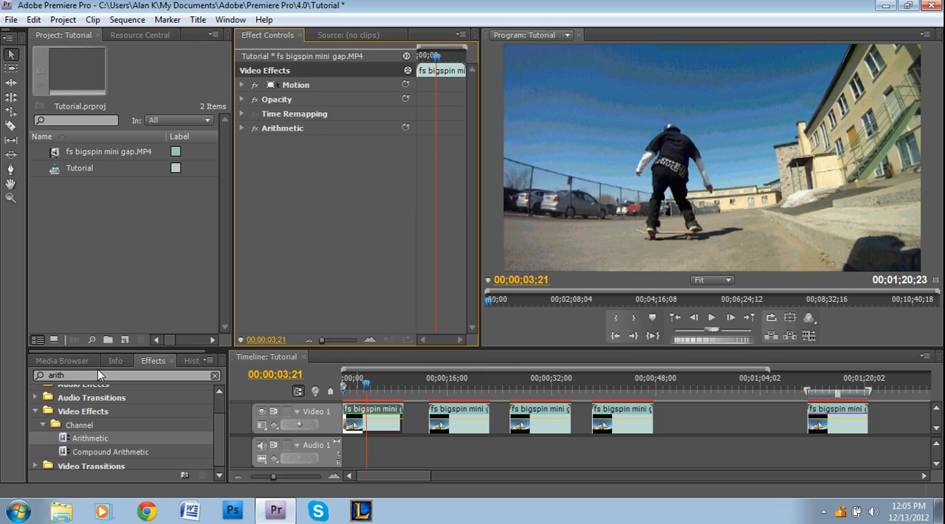
Search Effects for 'wave warp' to apply Wave Warp to the second clip.
click(215, 375)
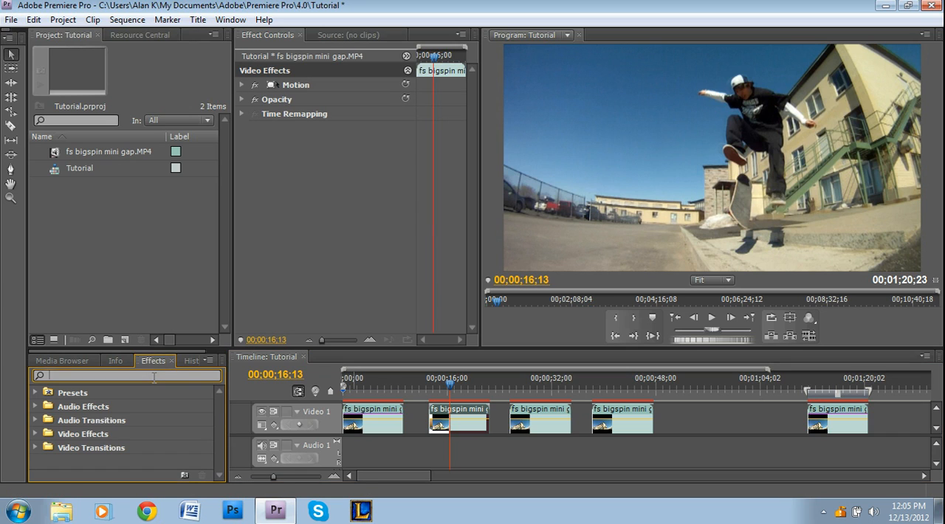
text(wave warp)
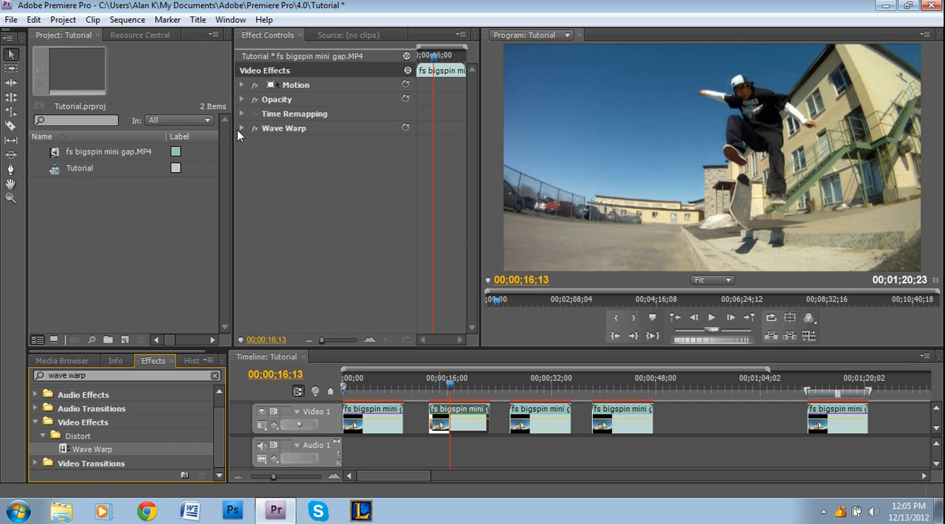
Widen the second clip's Wave Warp by setting Wave Width to 9 and adjusting Wave Height.
click(242, 127)
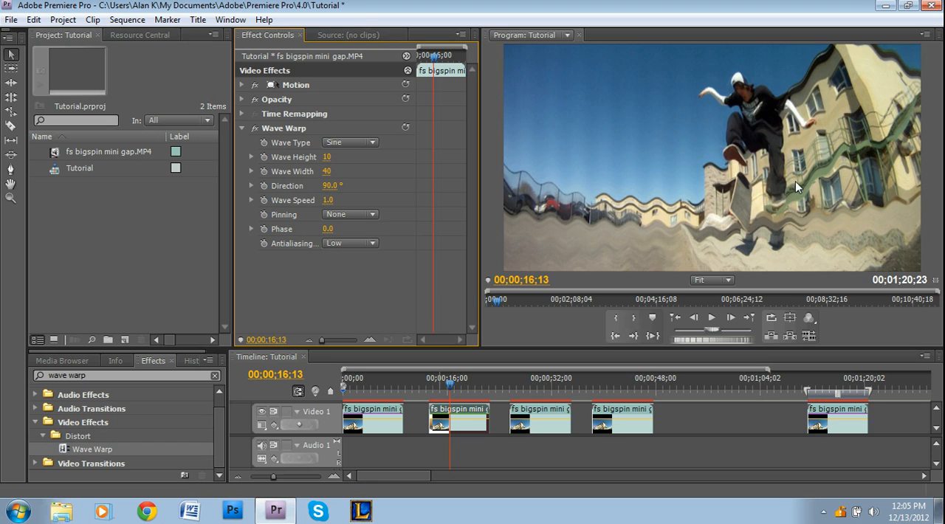
mouse_move(328, 164)
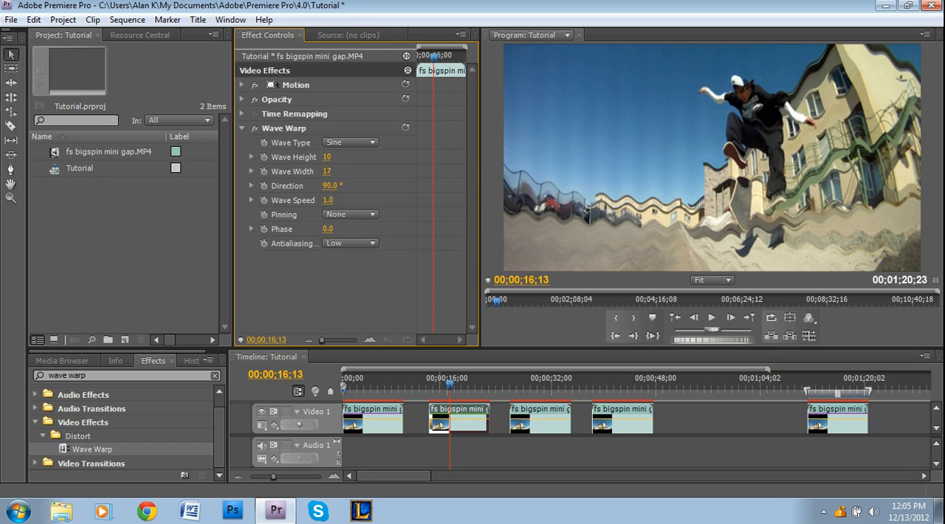
click(331, 185)
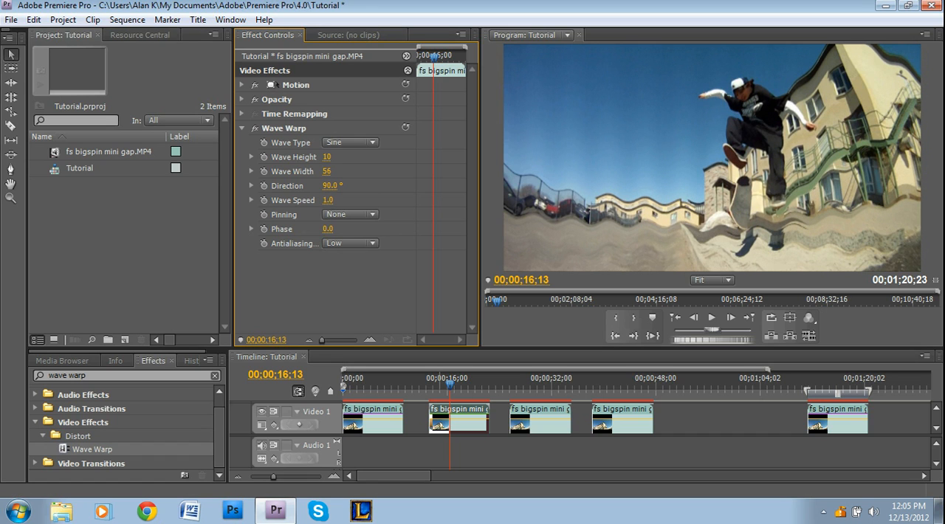
text(9)
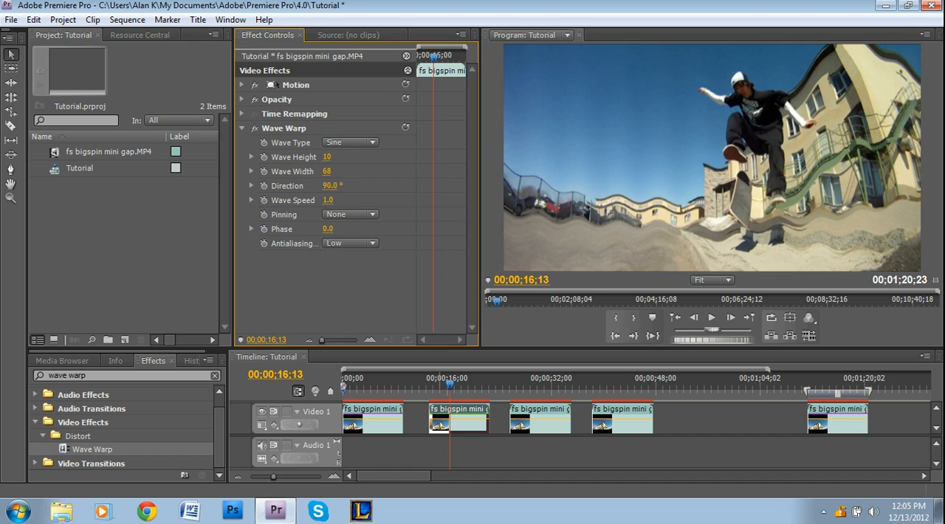
click(328, 172)
text(noise)
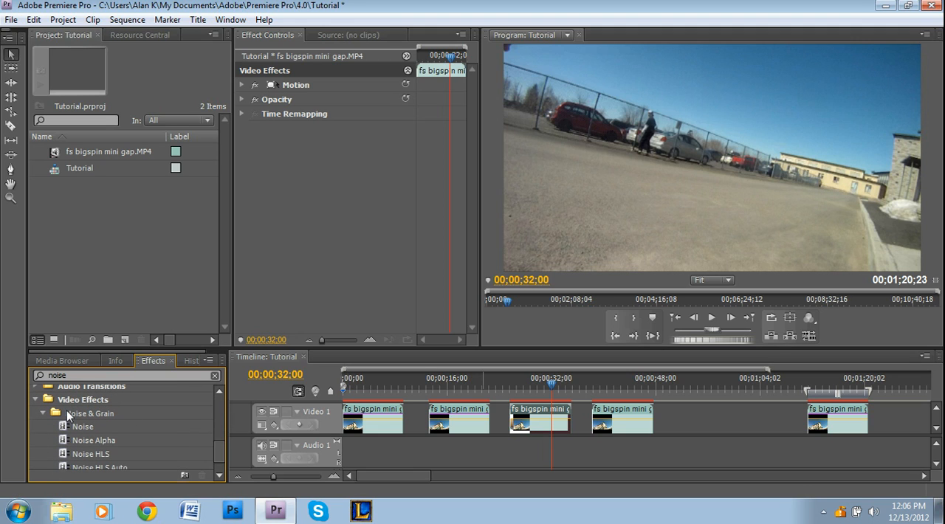
Add a Noise effect to the third clip with Amount of Noise at 25%.
click(83, 426)
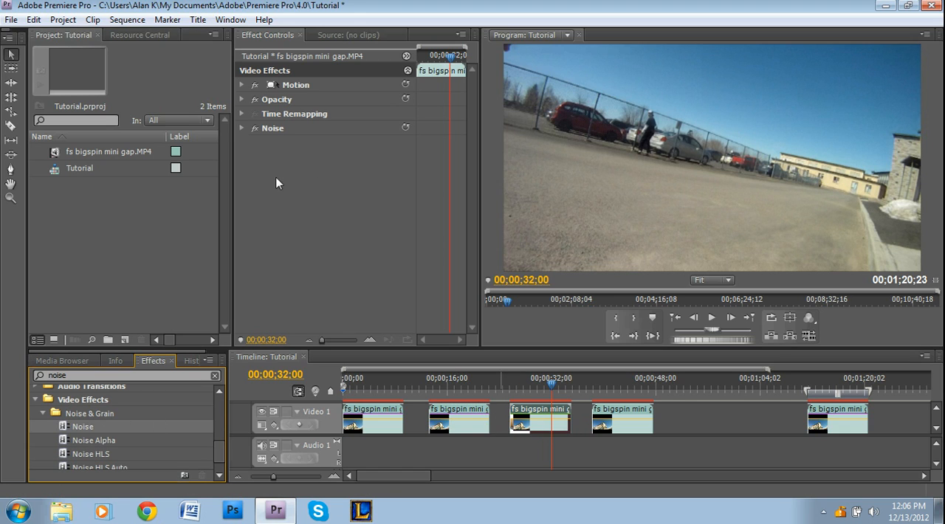
click(242, 127)
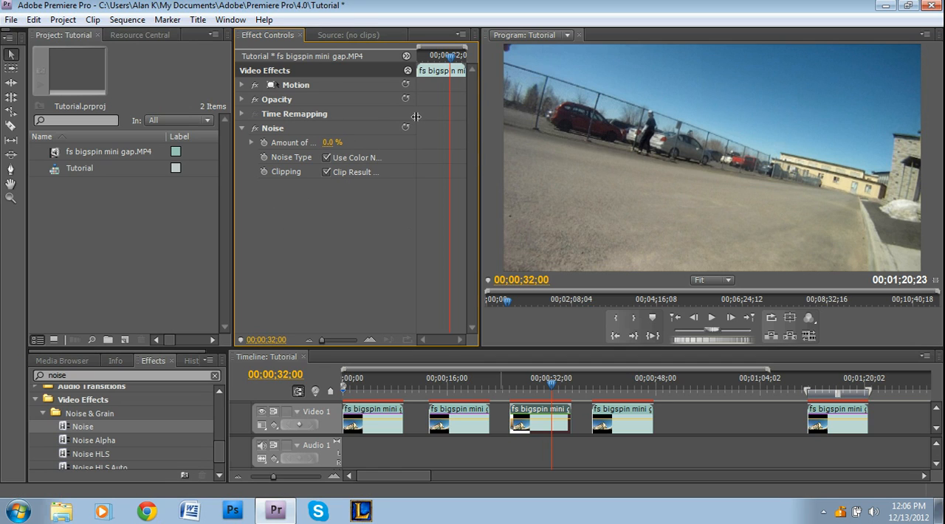
drag(333, 144, 337, 143)
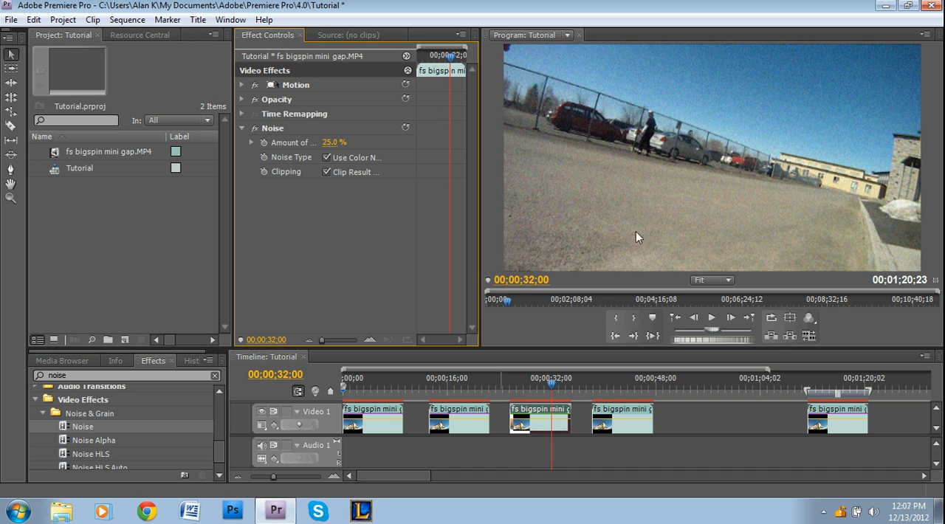
mouse_move(307, 221)
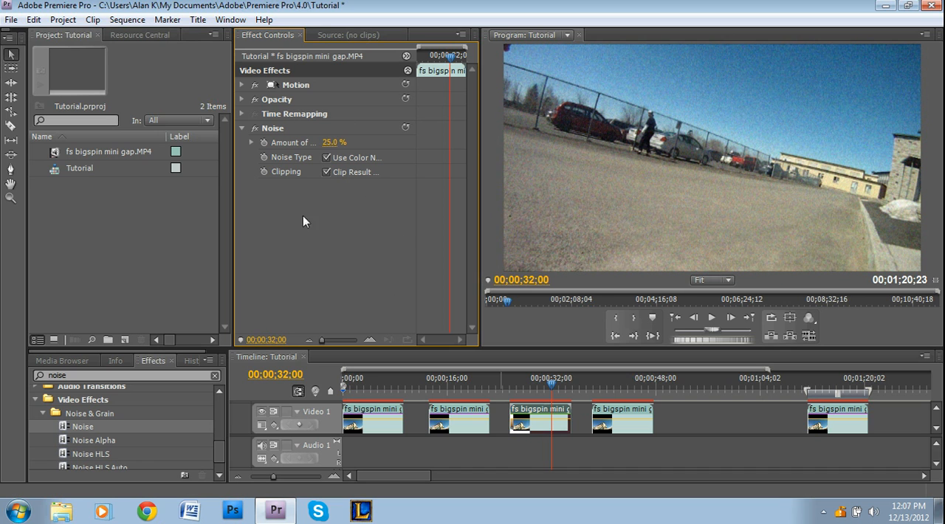
mouse_move(617, 393)
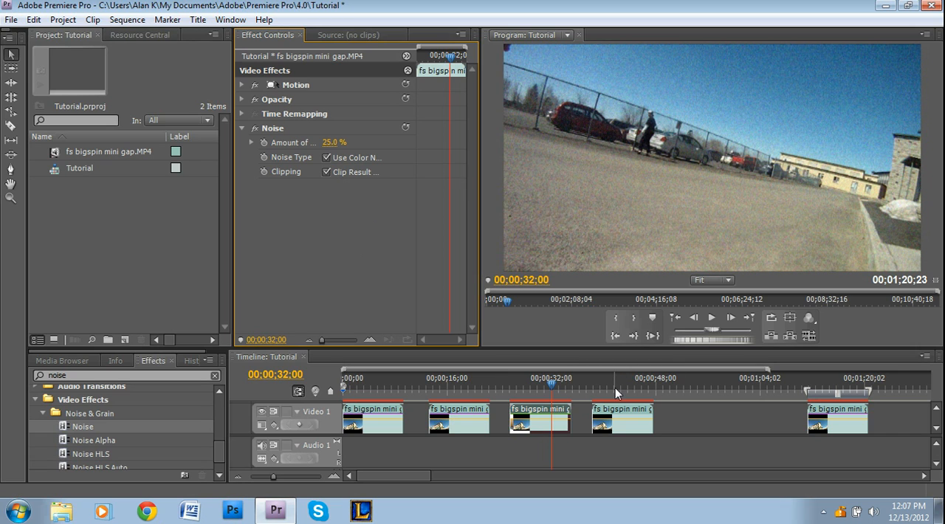
mouse_move(473, 396)
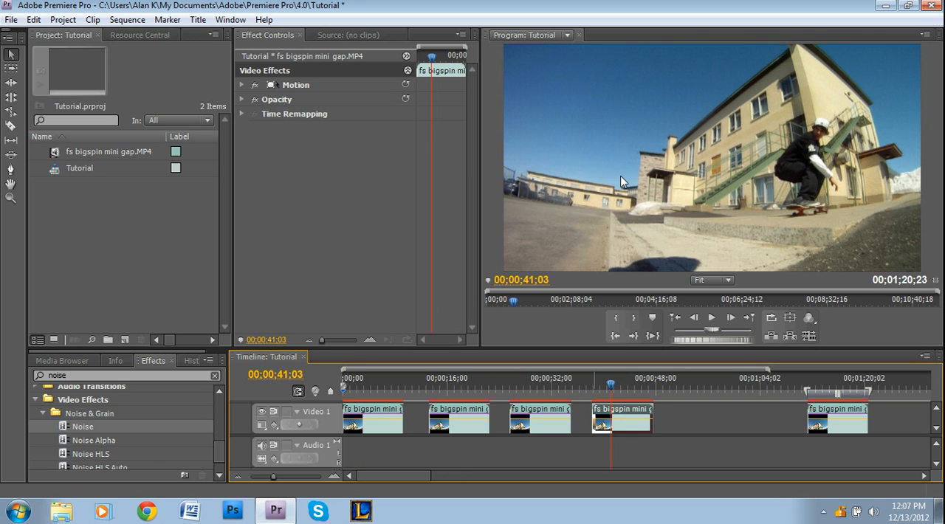
mouse_move(570, 96)
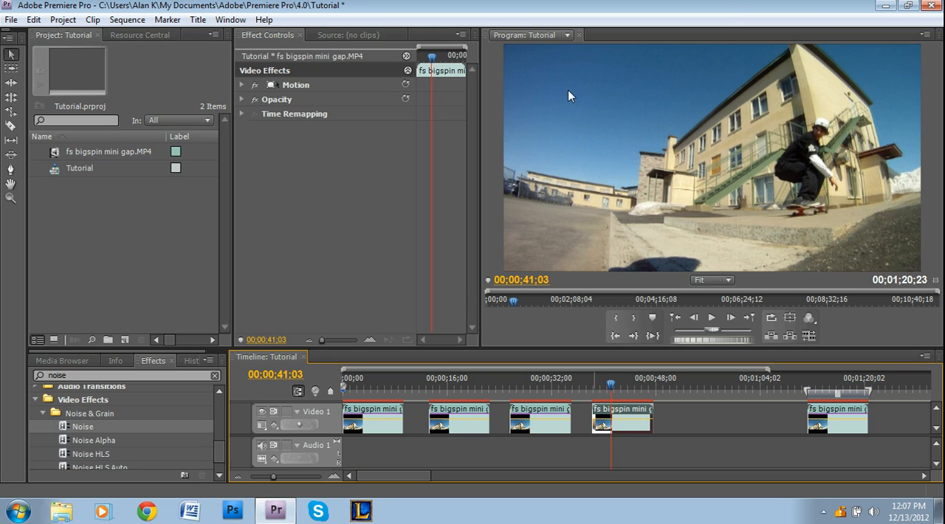
mouse_move(432, 138)
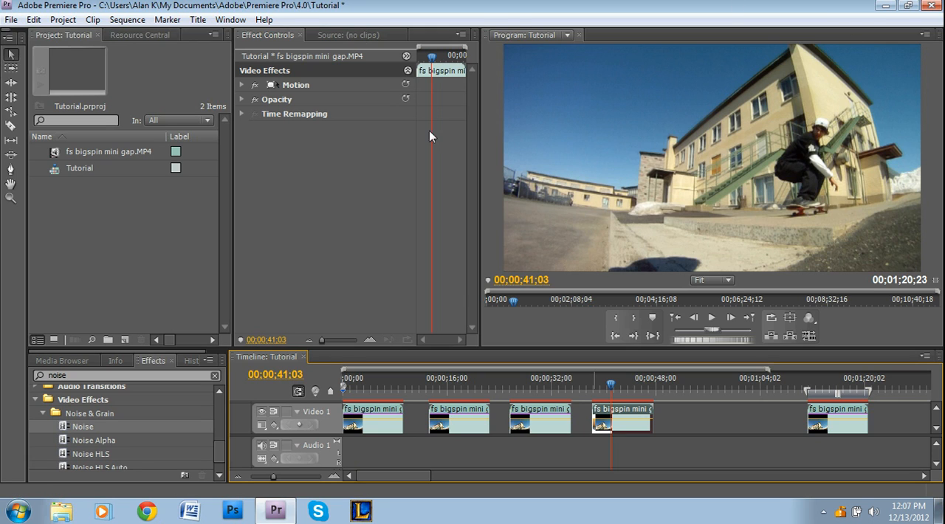
Expand the fourth clip's Motion settings showing Position 360, 240 and Scale 69.0.
click(243, 84)
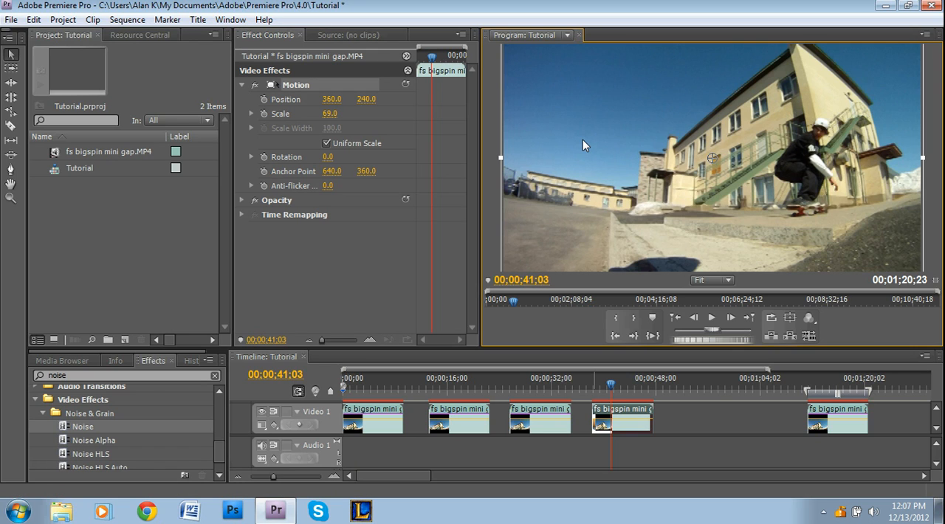
mouse_move(424, 276)
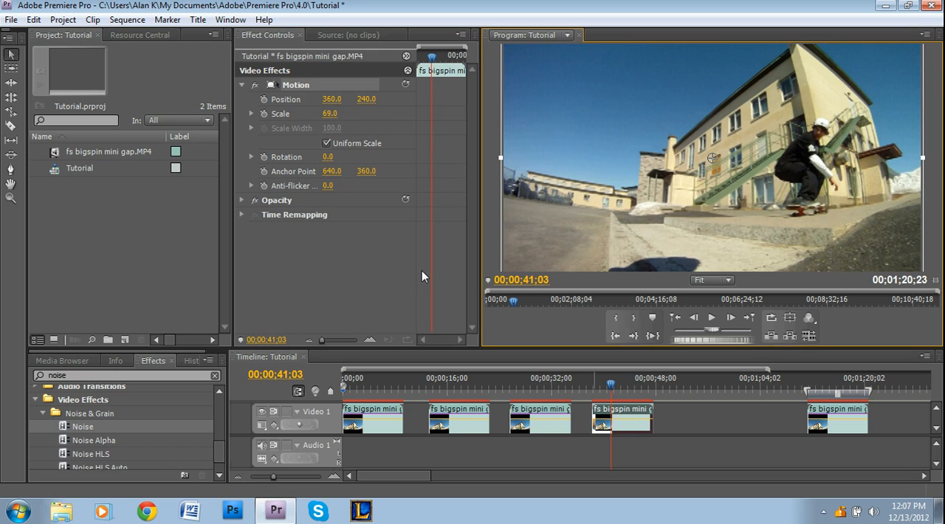
mouse_move(687, 267)
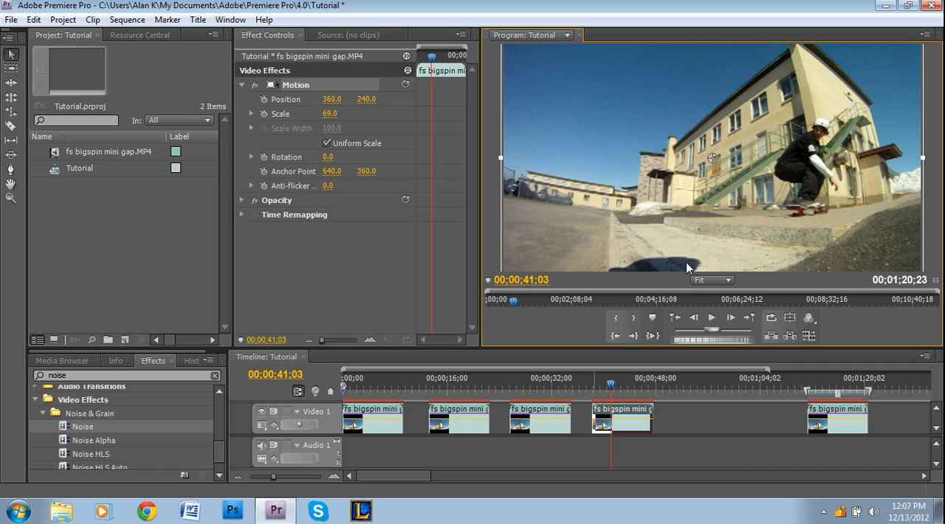
Set the Program Monitor magnification to 50% so the whole frame shows.
click(712, 279)
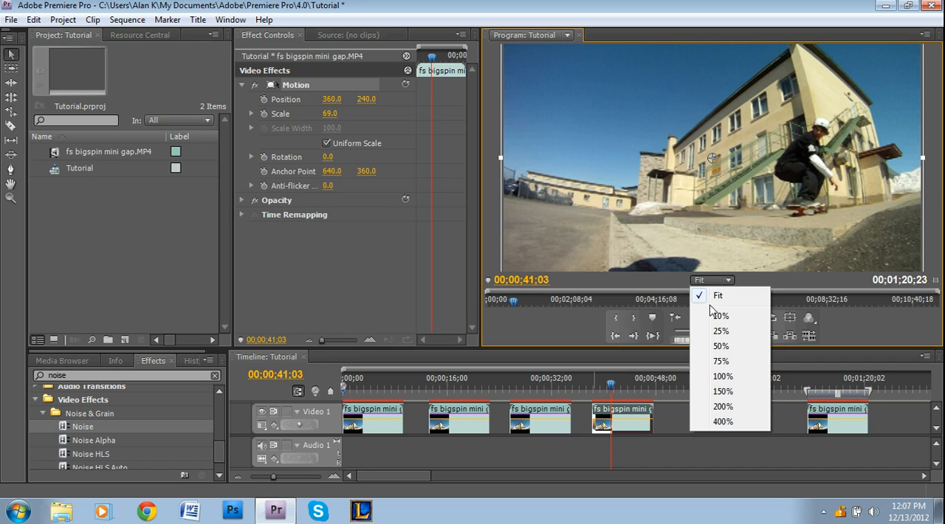
mouse_move(718, 295)
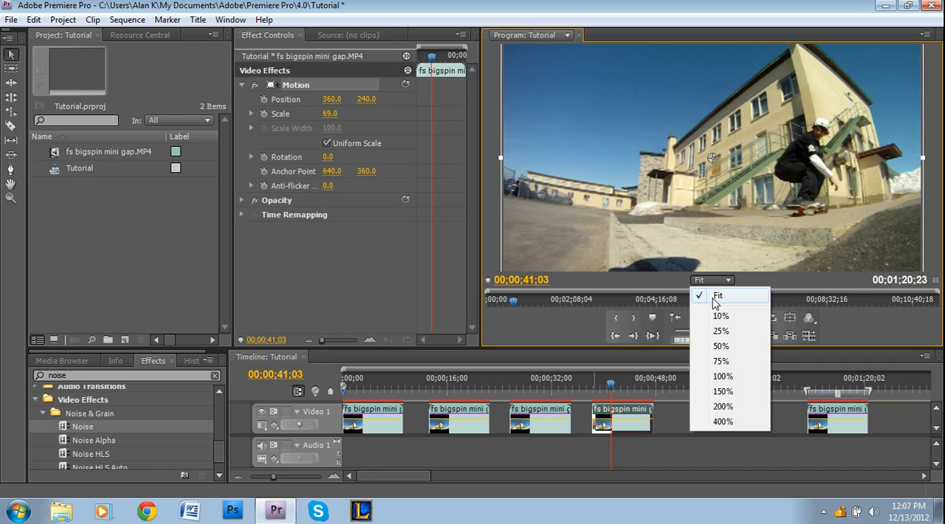
click(720, 345)
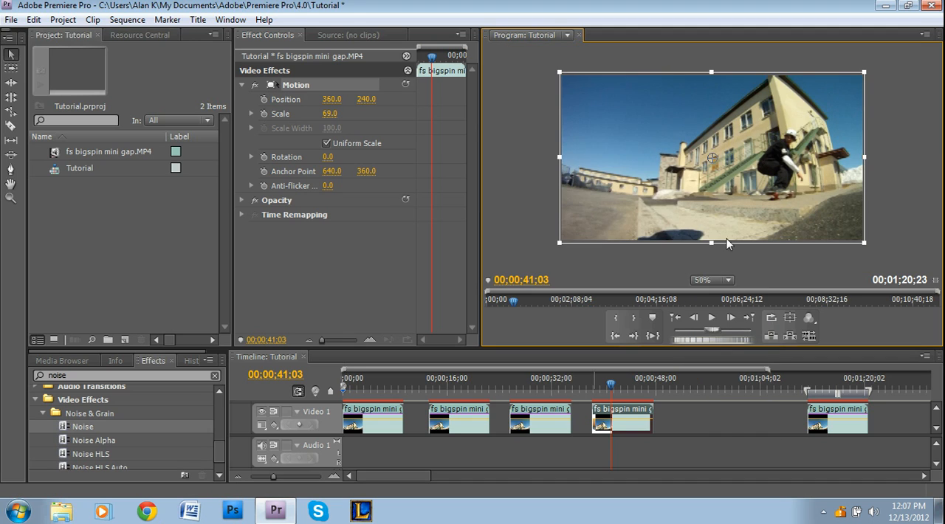
mouse_move(917, 151)
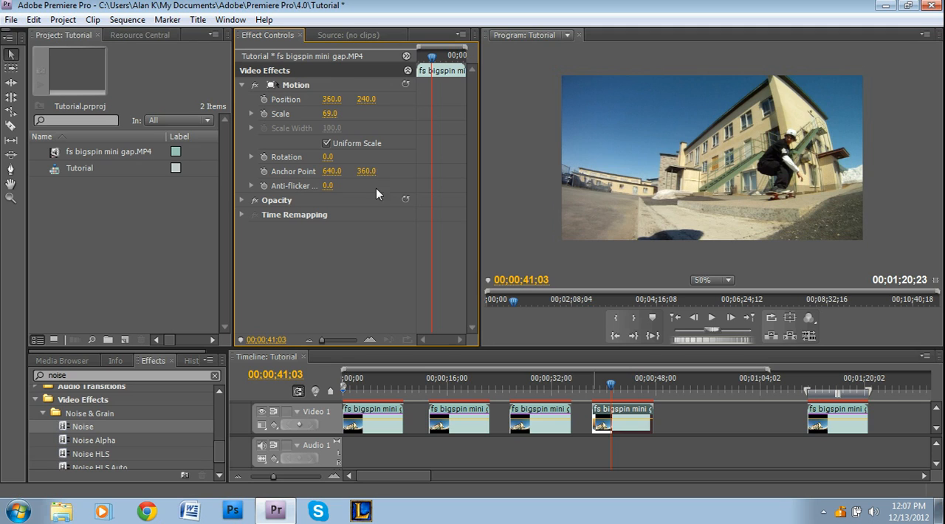
mouse_move(292, 109)
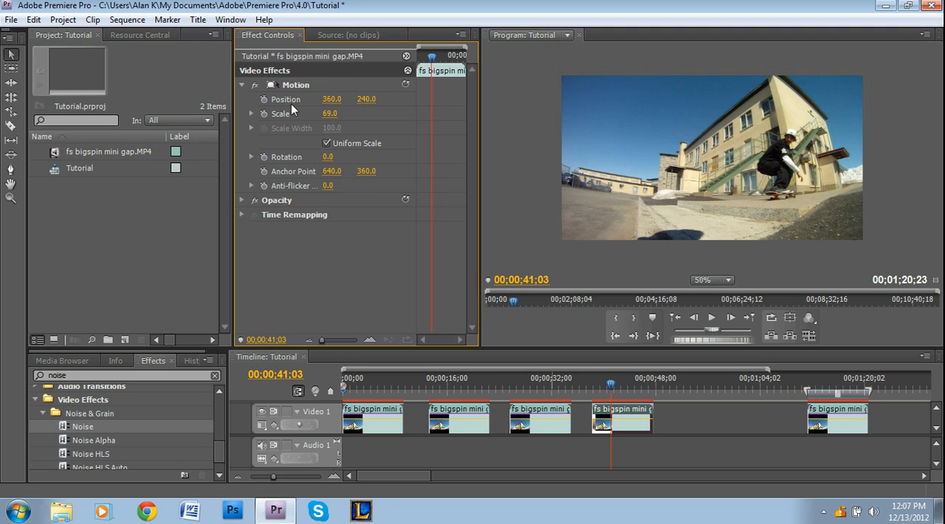
Scale the fourth clip up from 69.0 to 79.0 with Position kept at 360, 240.
click(295, 84)
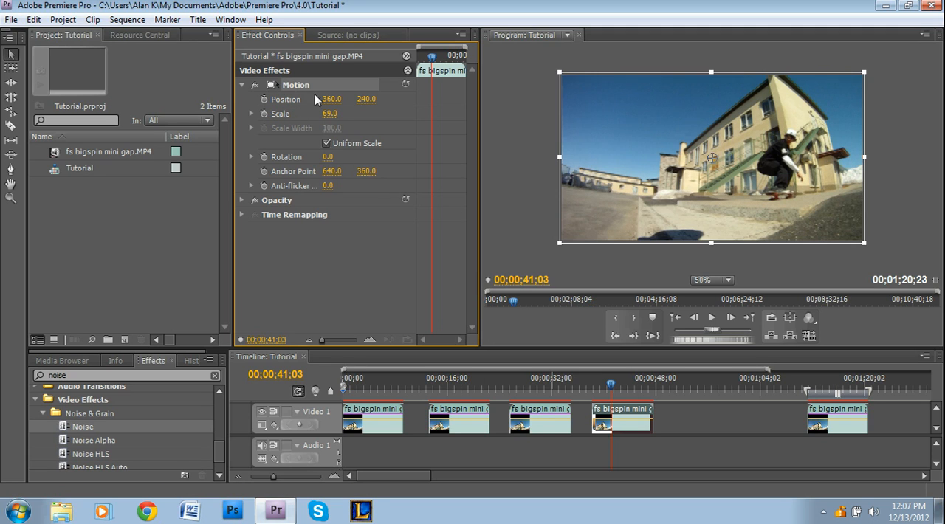
mouse_move(619, 169)
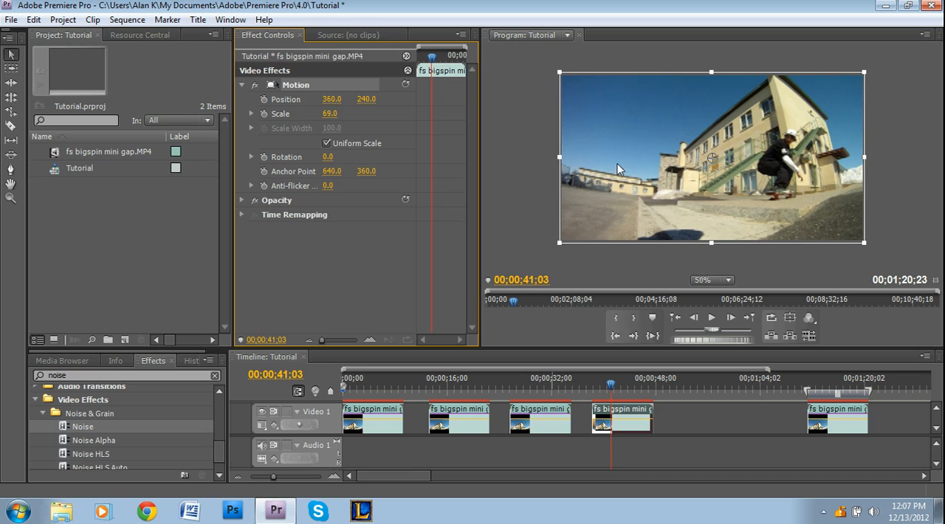
mouse_move(775, 204)
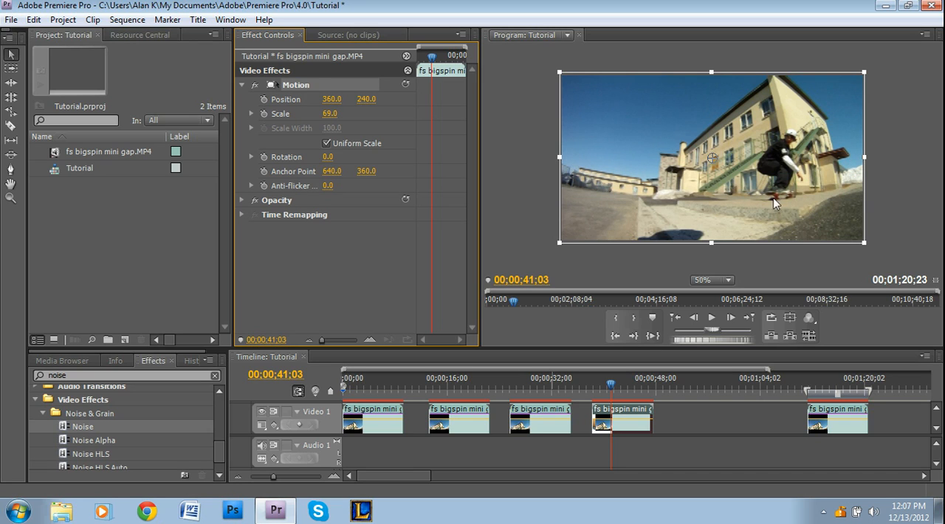
mouse_move(378, 125)
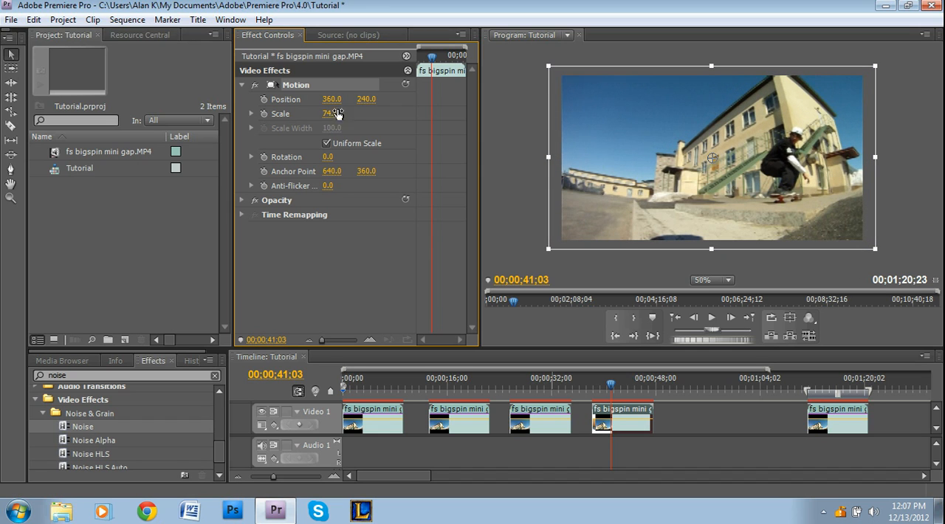
drag(330, 112, 333, 111)
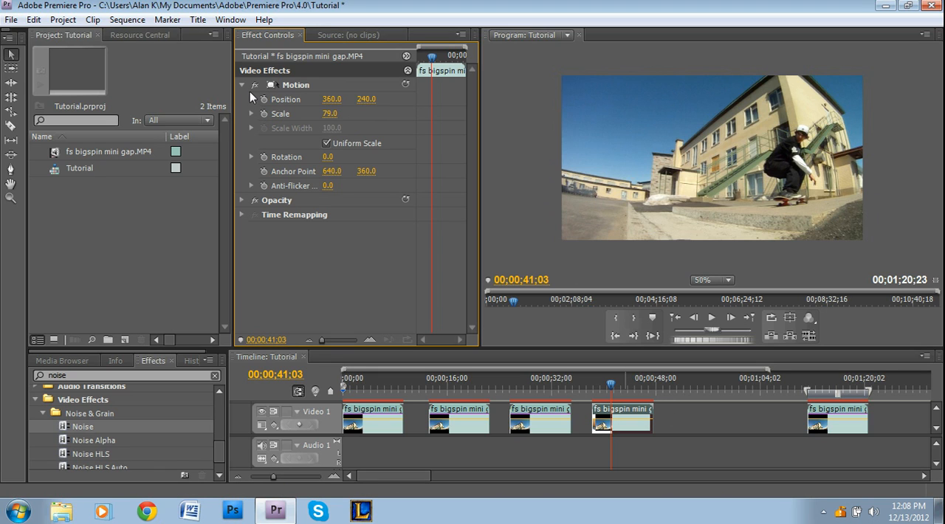
mouse_move(486, 198)
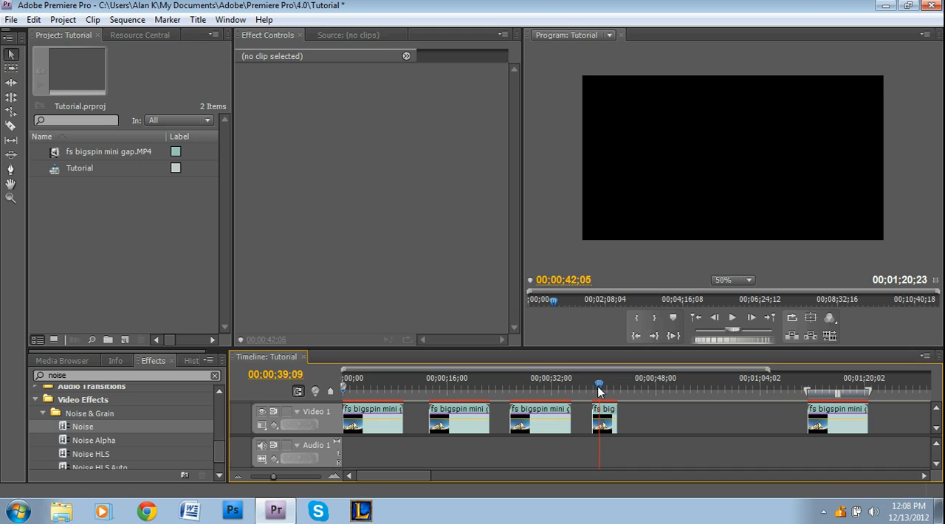
Shorten the fourth clip on Video 1 and reselect it.
click(602, 420)
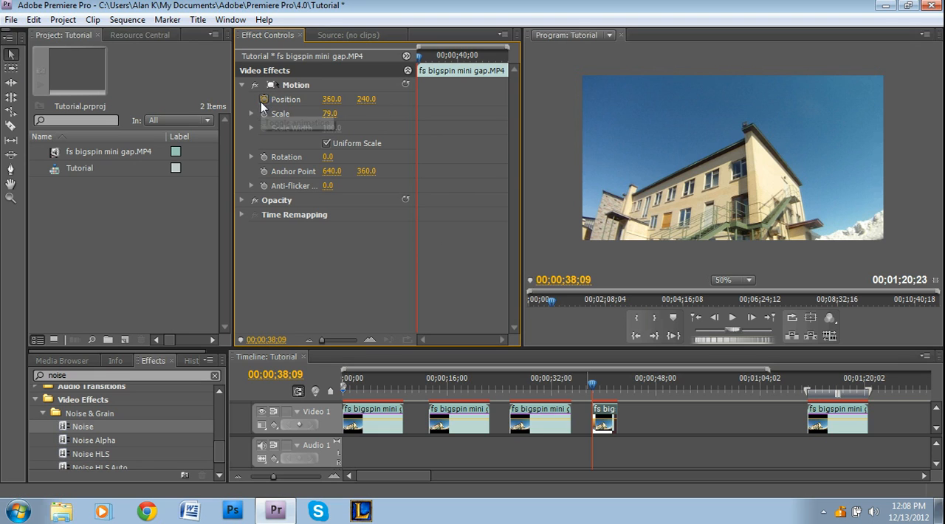
mouse_move(263, 99)
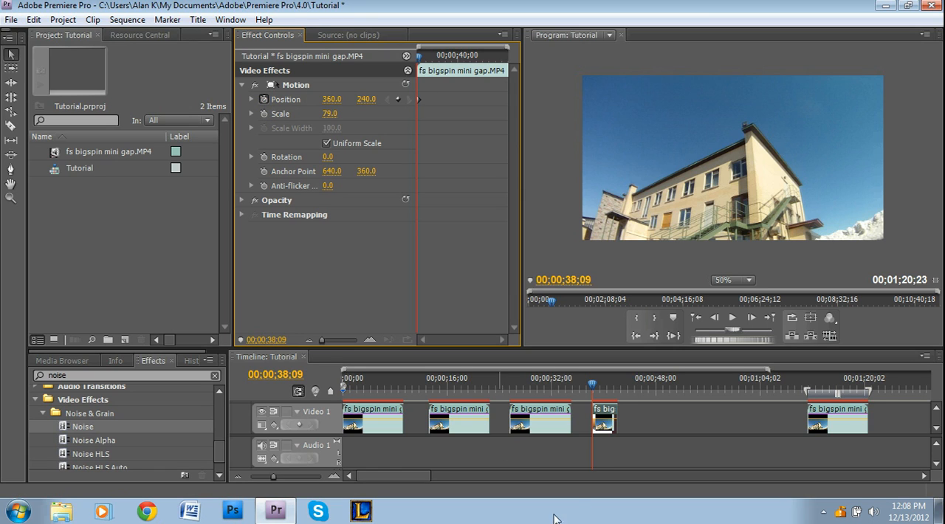
mouse_move(432, 89)
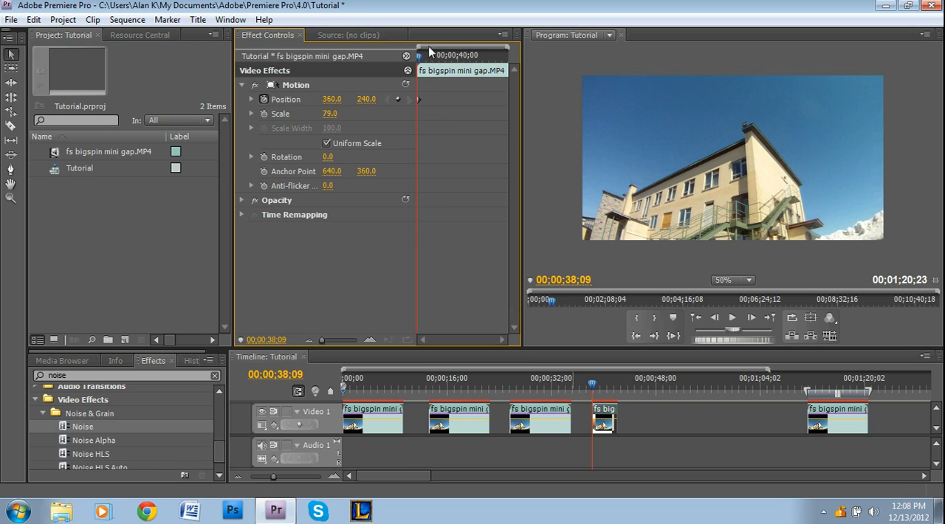
mouse_move(205, 133)
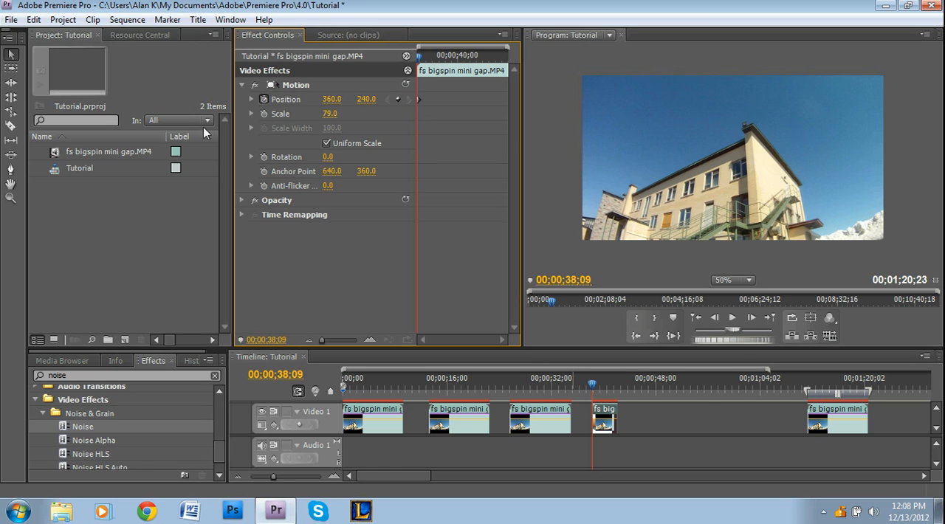
mouse_move(263, 99)
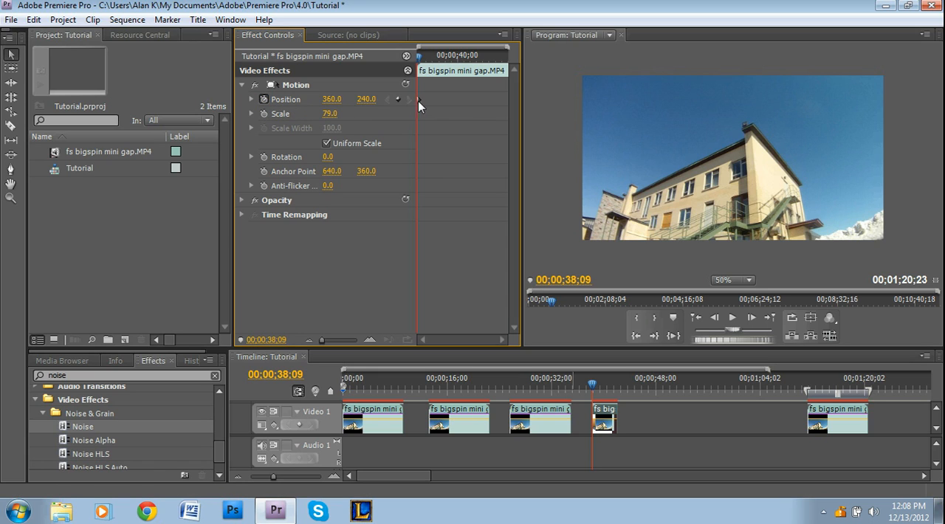
mouse_move(457, 183)
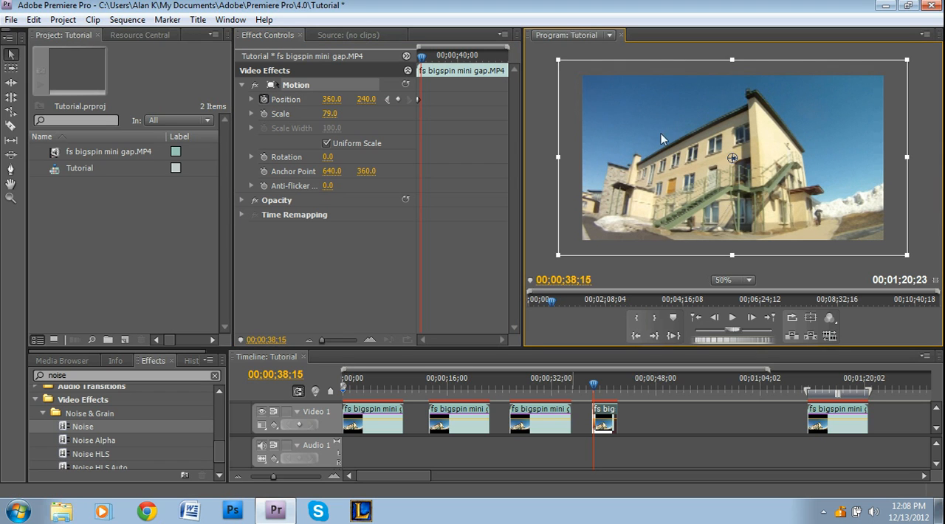
mouse_move(676, 144)
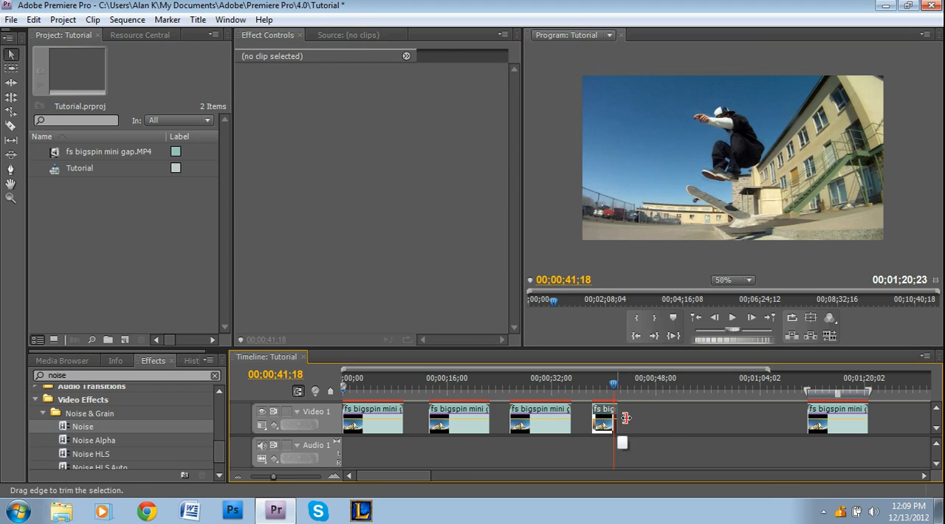
Lengthen the fourth clip and bring up options on its Position shake keyframes.
click(623, 417)
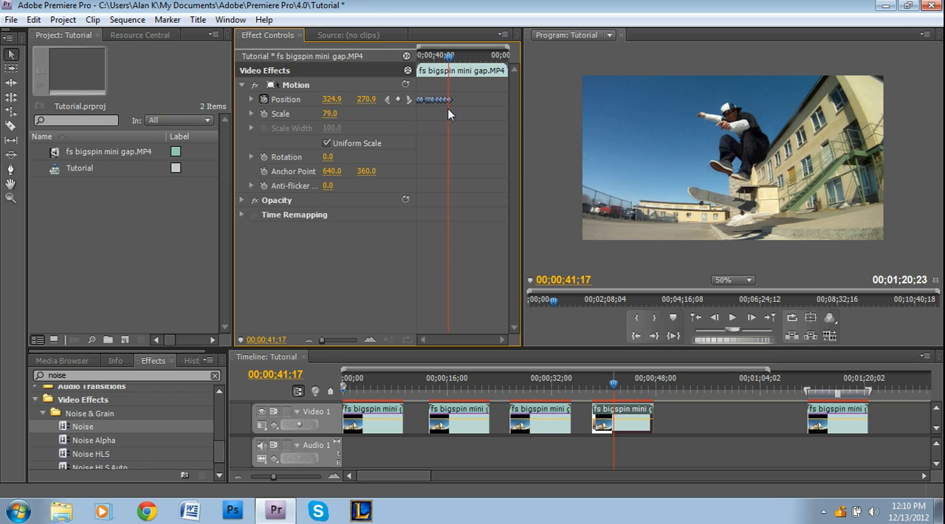
mouse_move(421, 111)
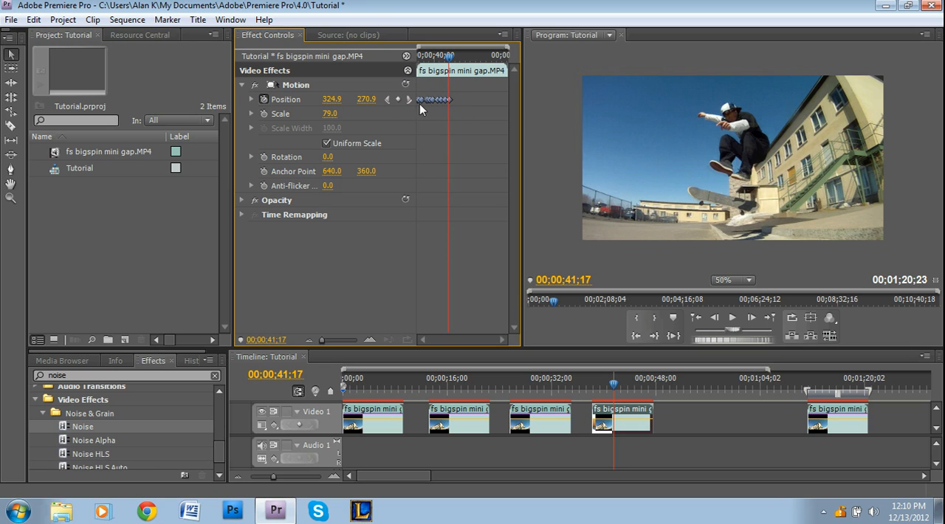
right_click(435, 99)
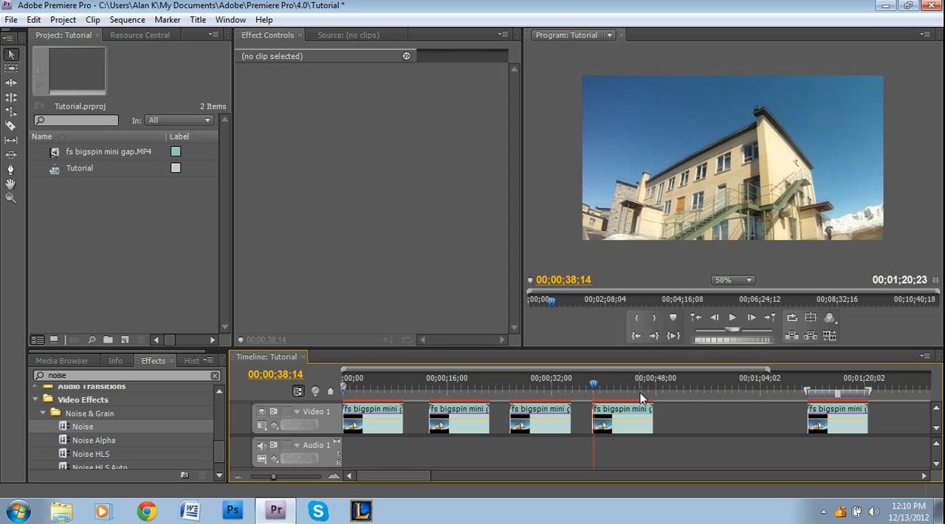
click(623, 416)
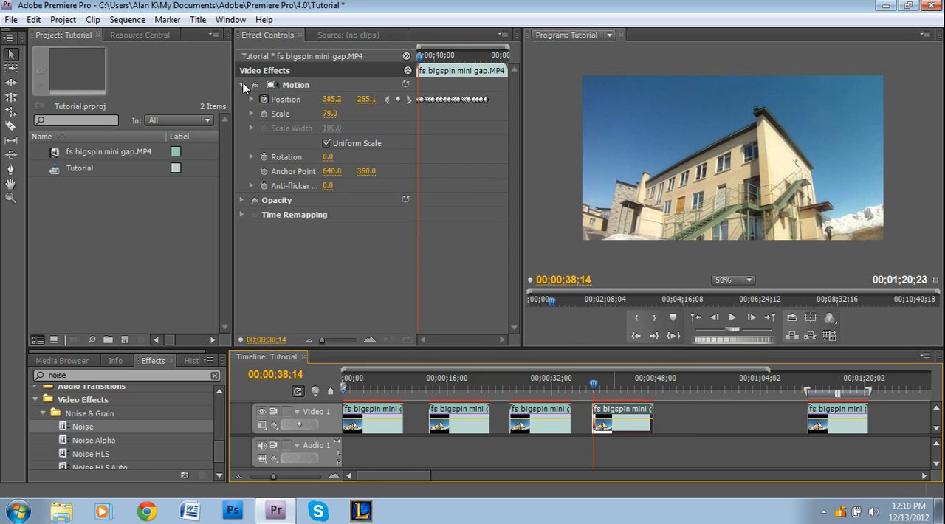
click(242, 84)
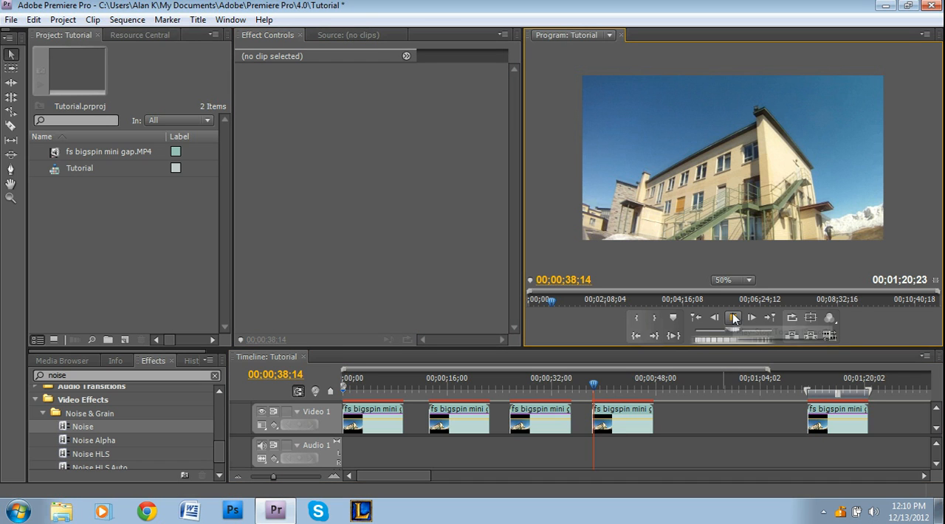
click(733, 317)
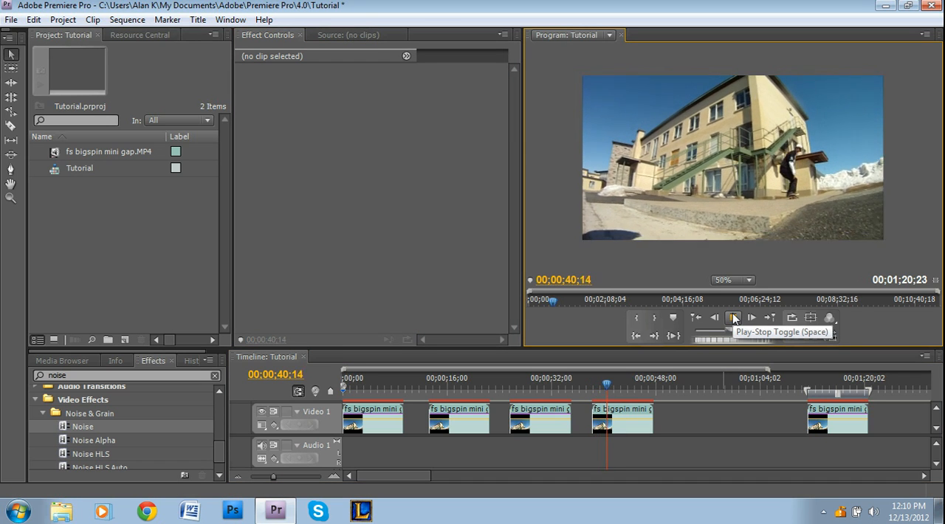
click(734, 318)
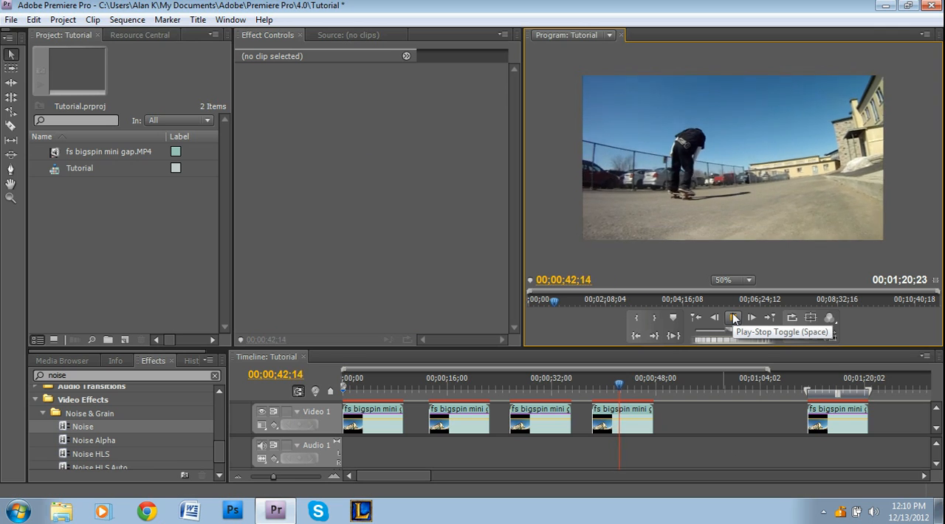
click(733, 317)
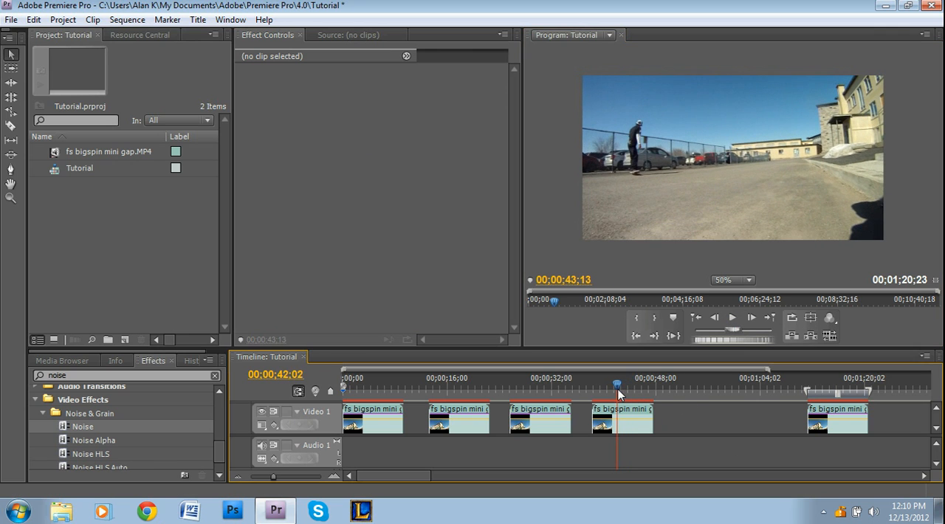
drag(617, 384, 614, 384)
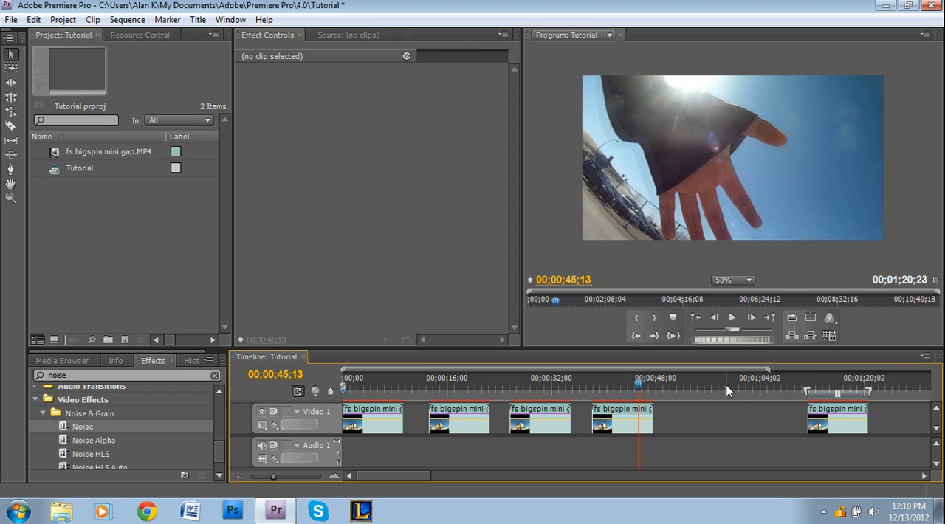
click(774, 387)
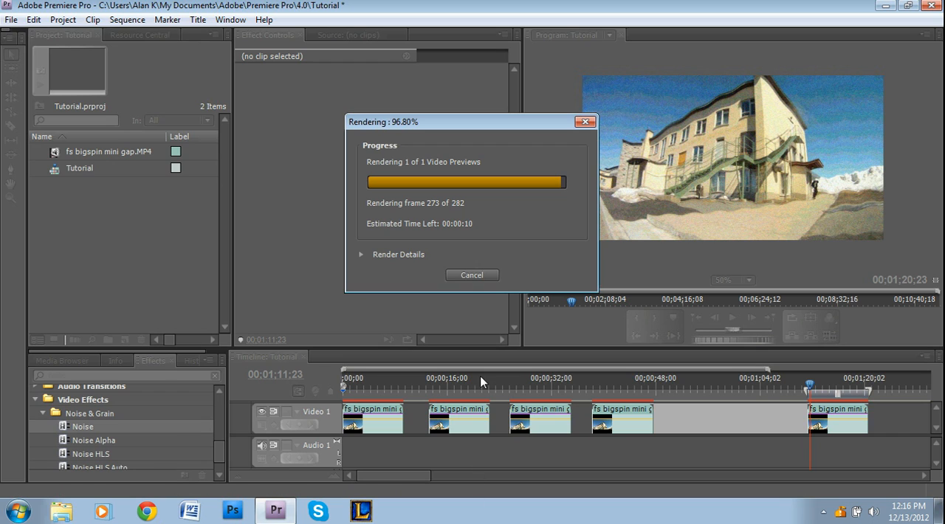
mouse_move(800, 398)
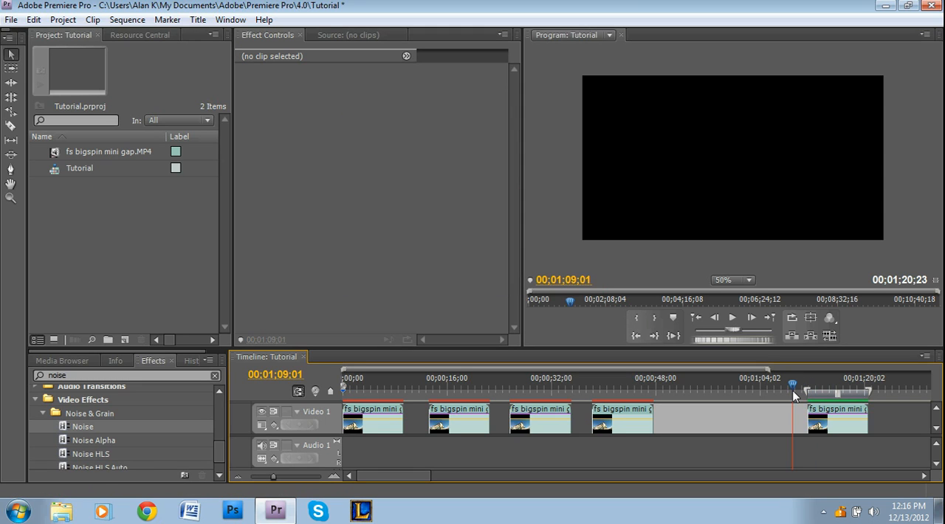
Cue the playhead into the final clip around 1;11;11 and enlarge the Program Monitor.
drag(792, 384, 809, 384)
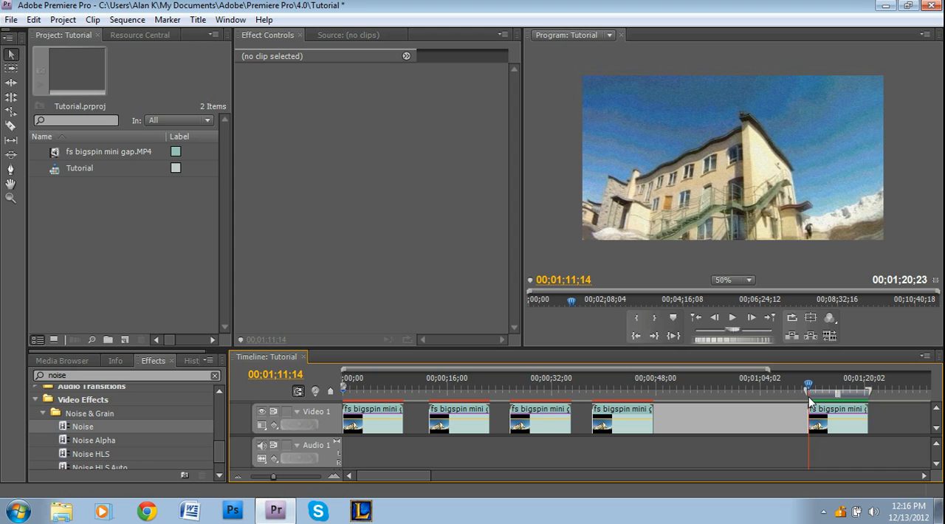
drag(809, 387, 808, 387)
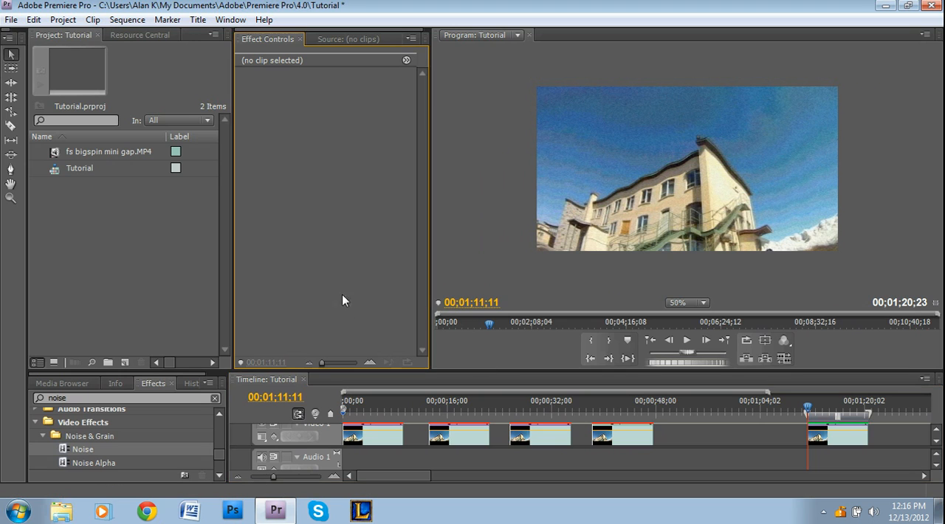
Play the rendered sequence in the enlarged monitor and scrub back into the third clip around 29;23.
click(687, 301)
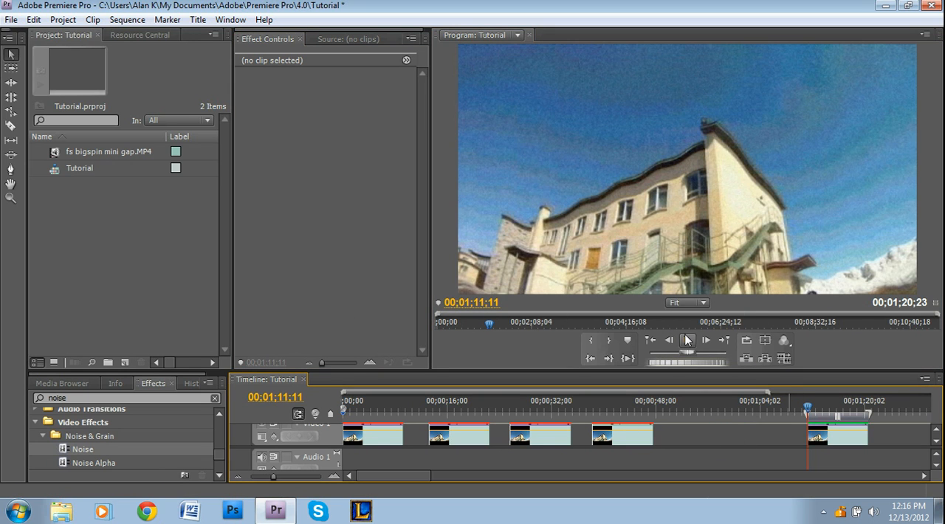
mouse_move(657, 321)
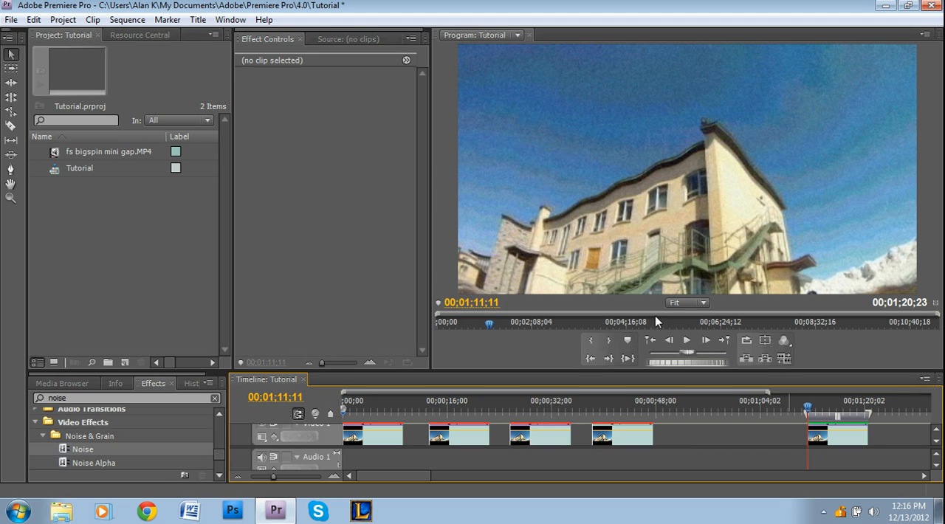
click(685, 340)
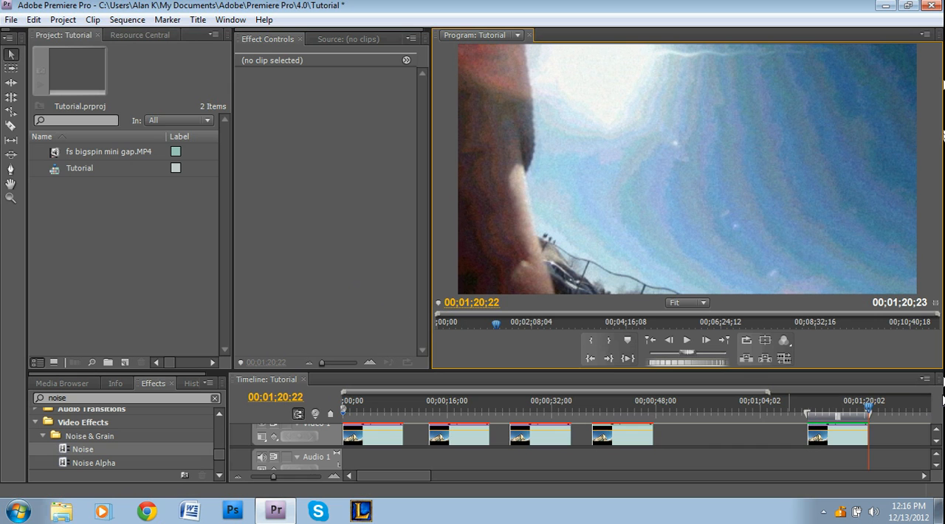
click(641, 405)
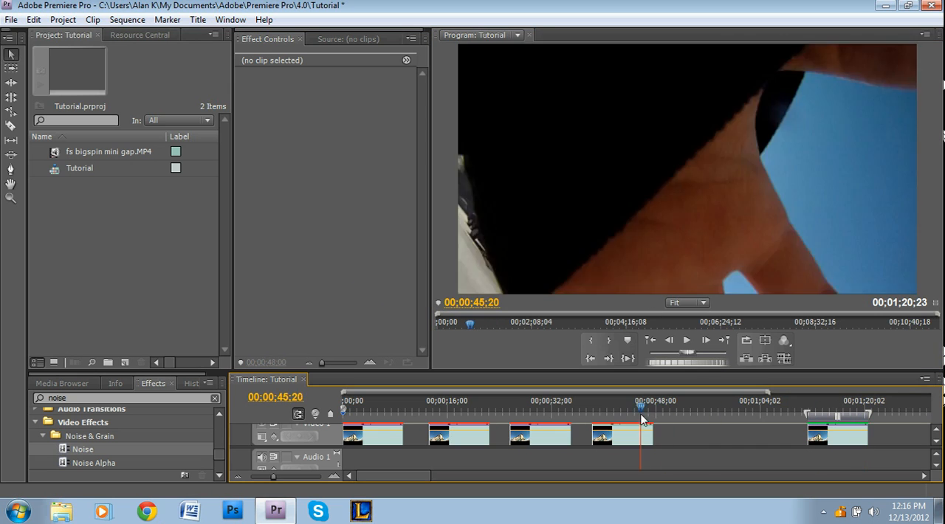
click(523, 407)
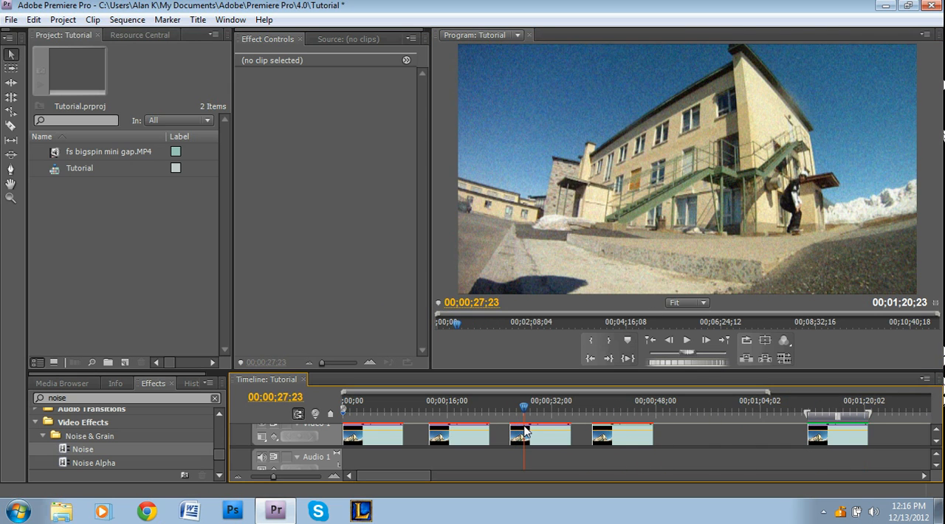
drag(523, 407, 480, 407)
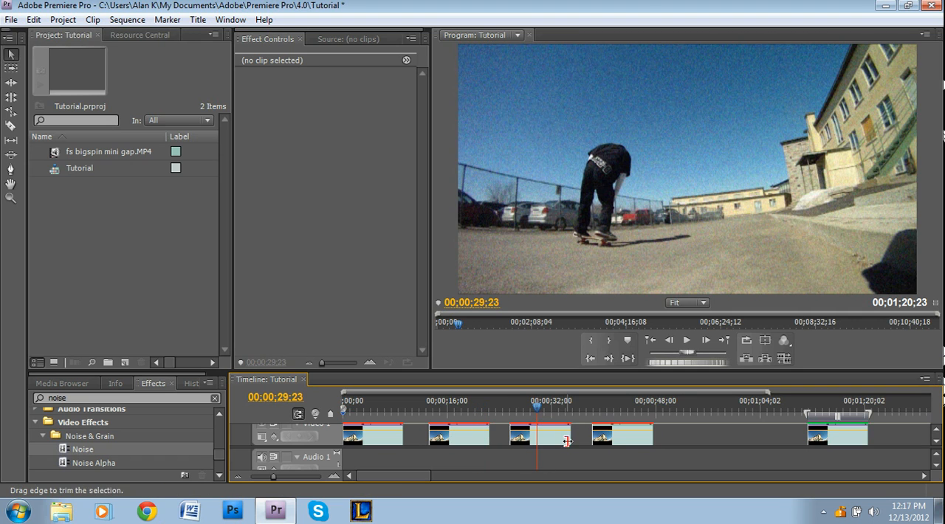
Select the first skateboard clip on Video 1 to show its effects including Arithmetic.
click(535, 434)
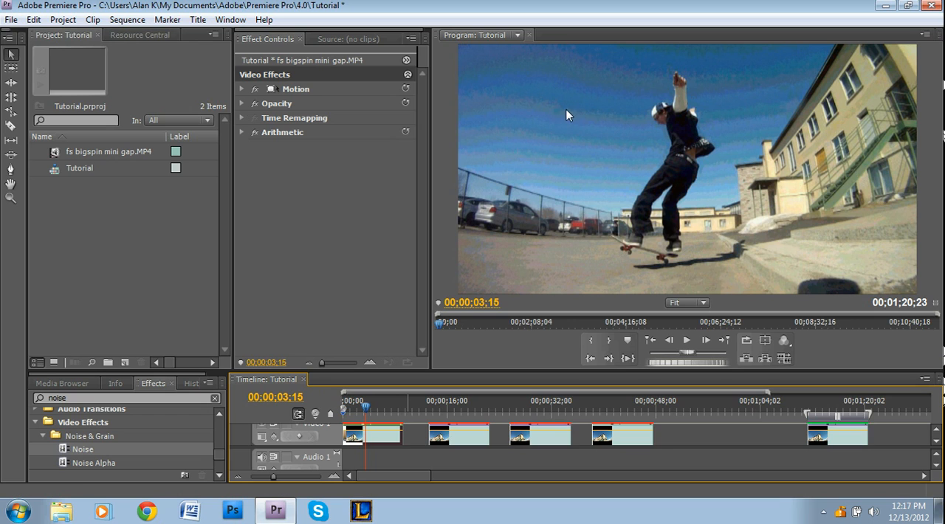
mouse_move(691, 160)
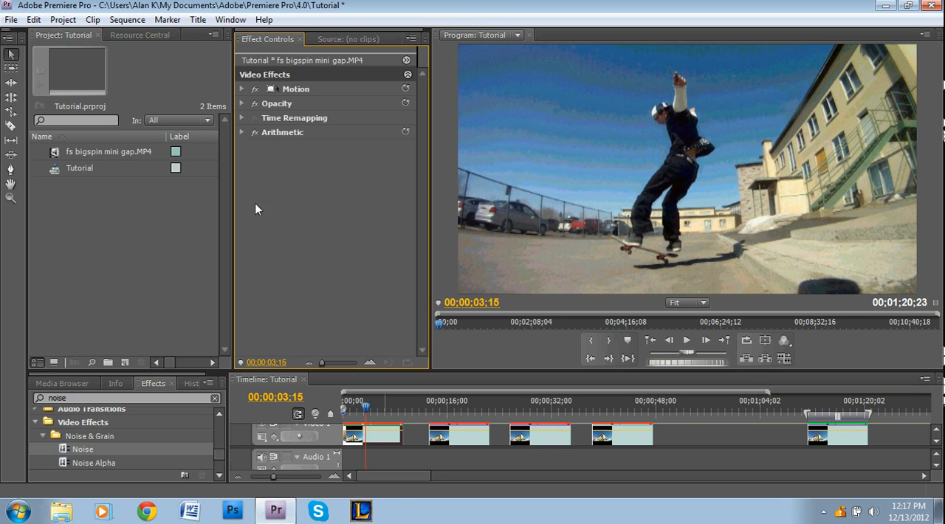
mouse_move(190, 299)
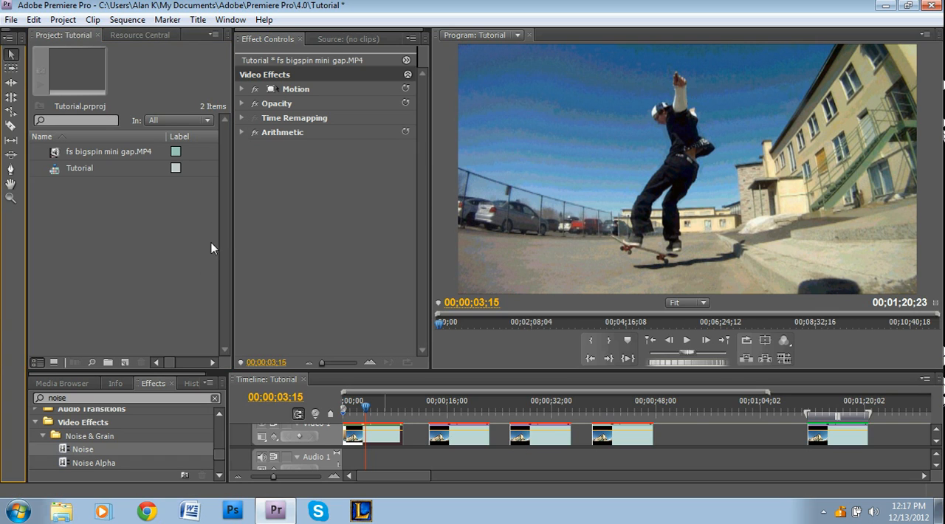
mouse_move(176, 251)
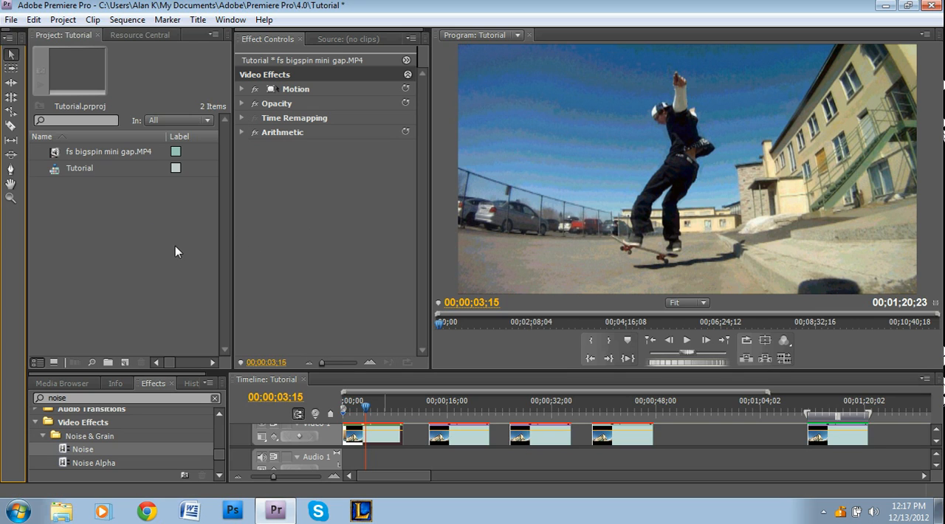